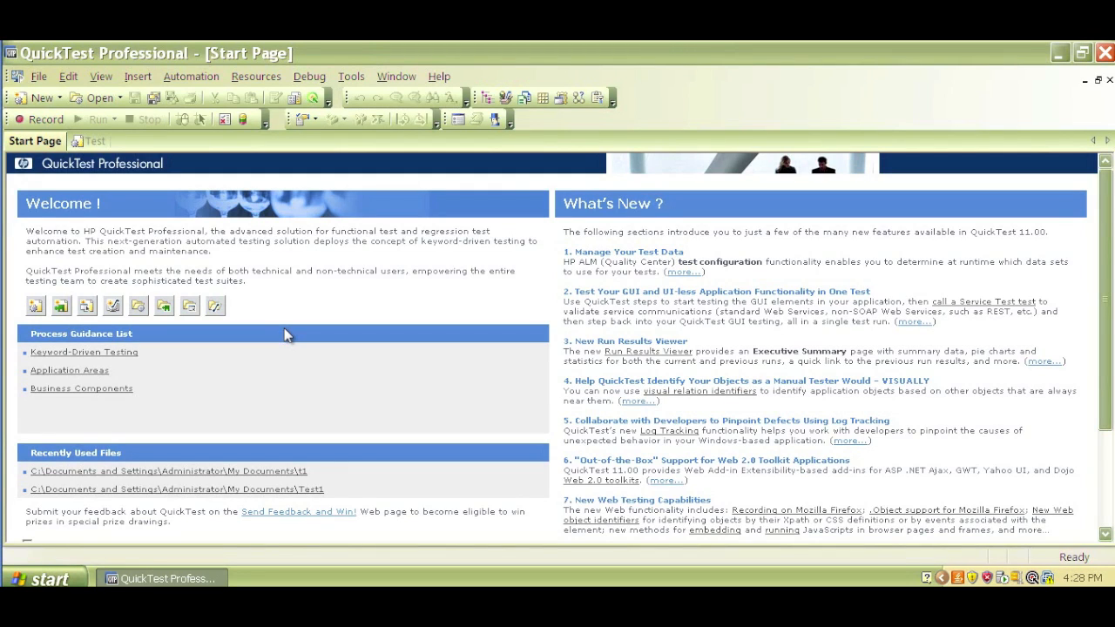
mouse_move(183, 66)
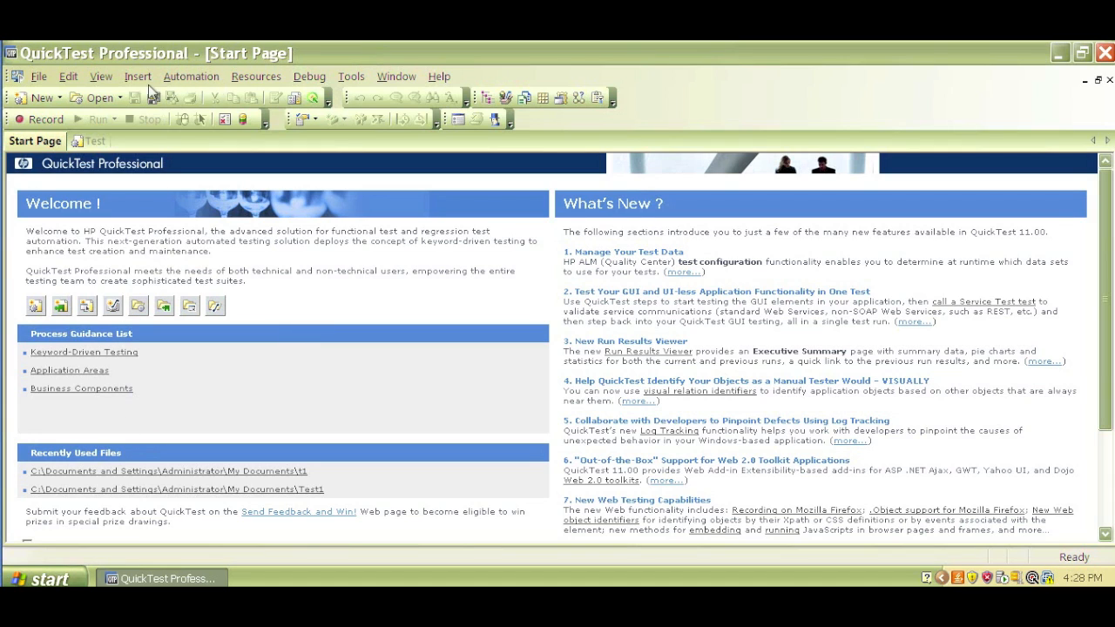
mouse_move(46, 80)
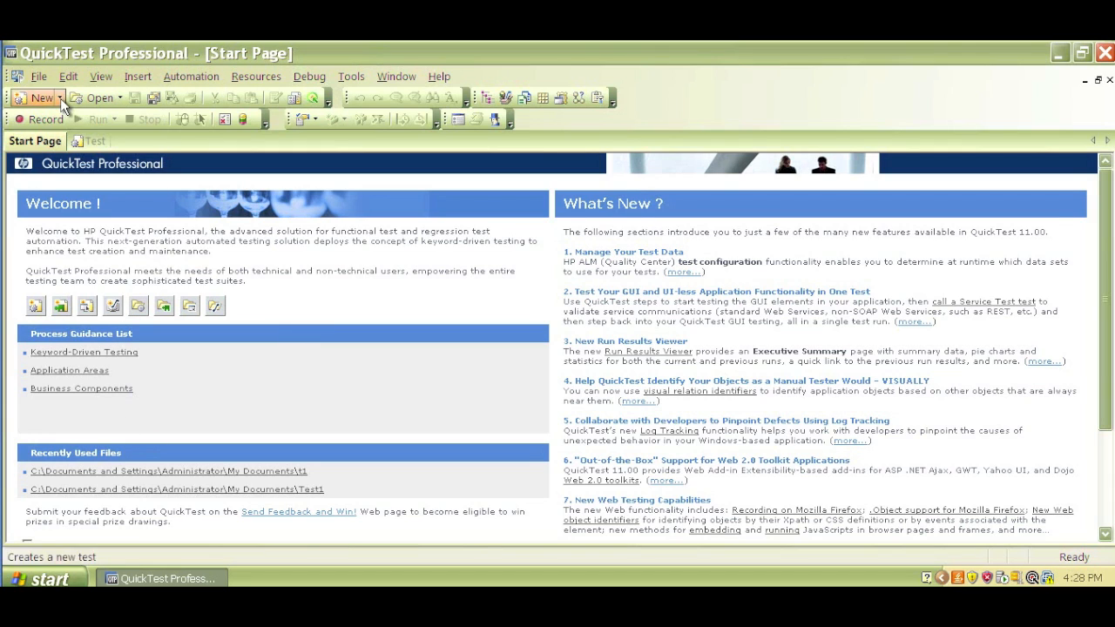
mouse_move(51, 84)
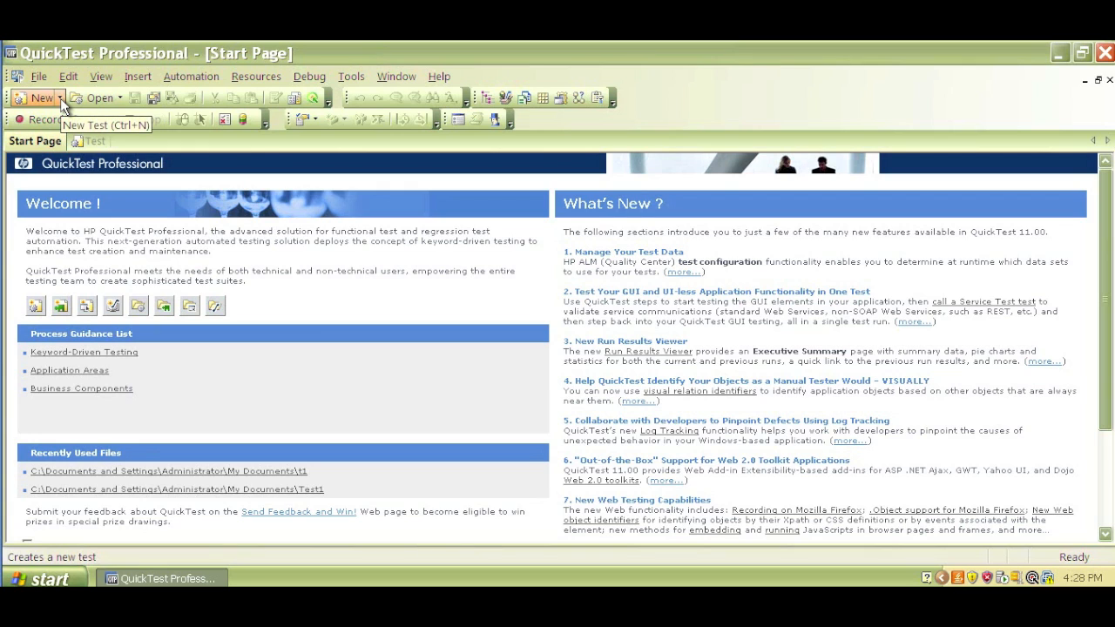
Step: Browse the File menu's New and Open sub-lists, then show the full file command list
left_click(56, 96)
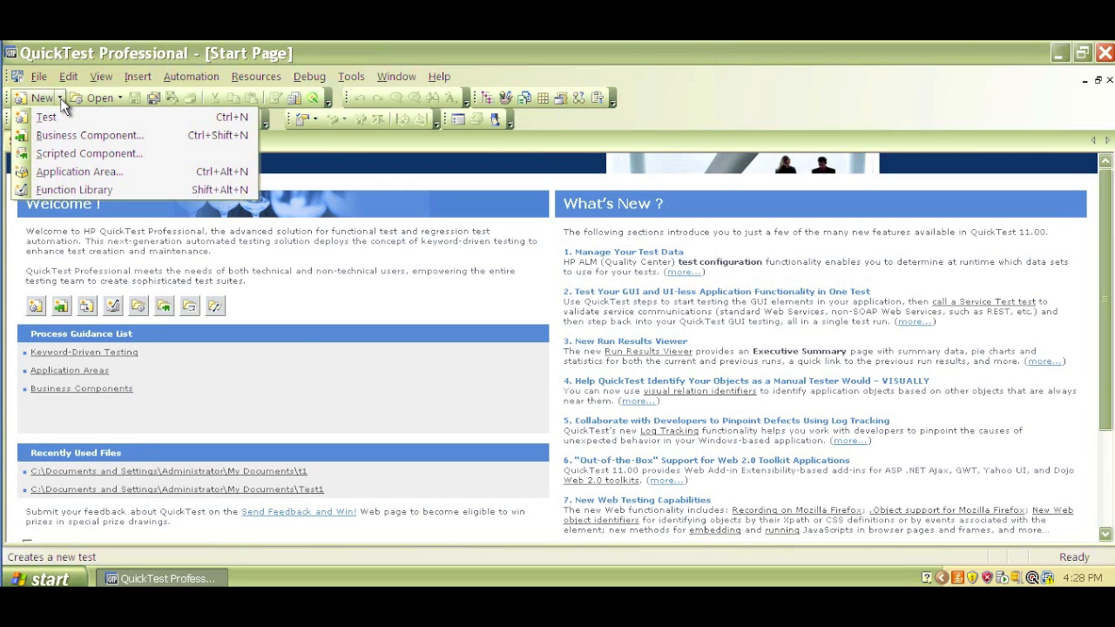
mouse_move(78, 108)
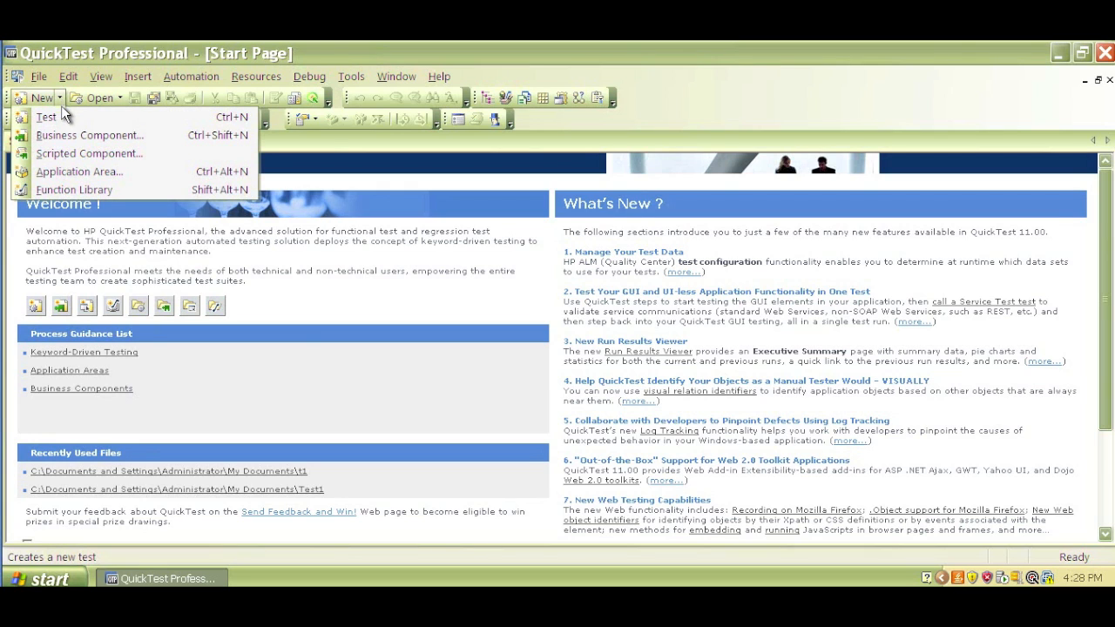
mouse_move(63, 136)
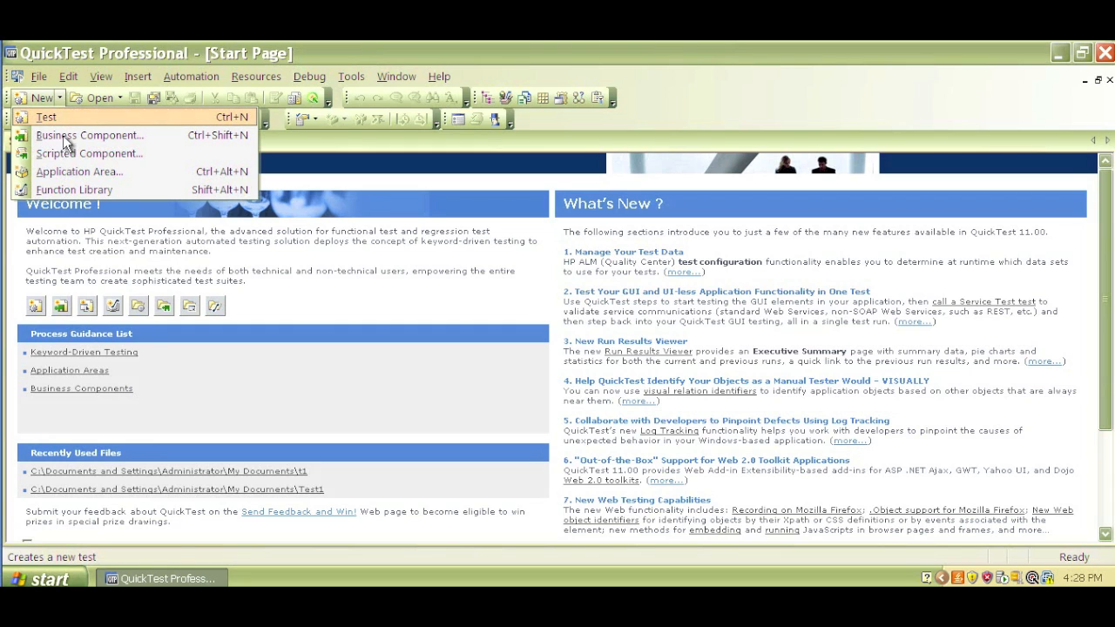
mouse_move(77, 190)
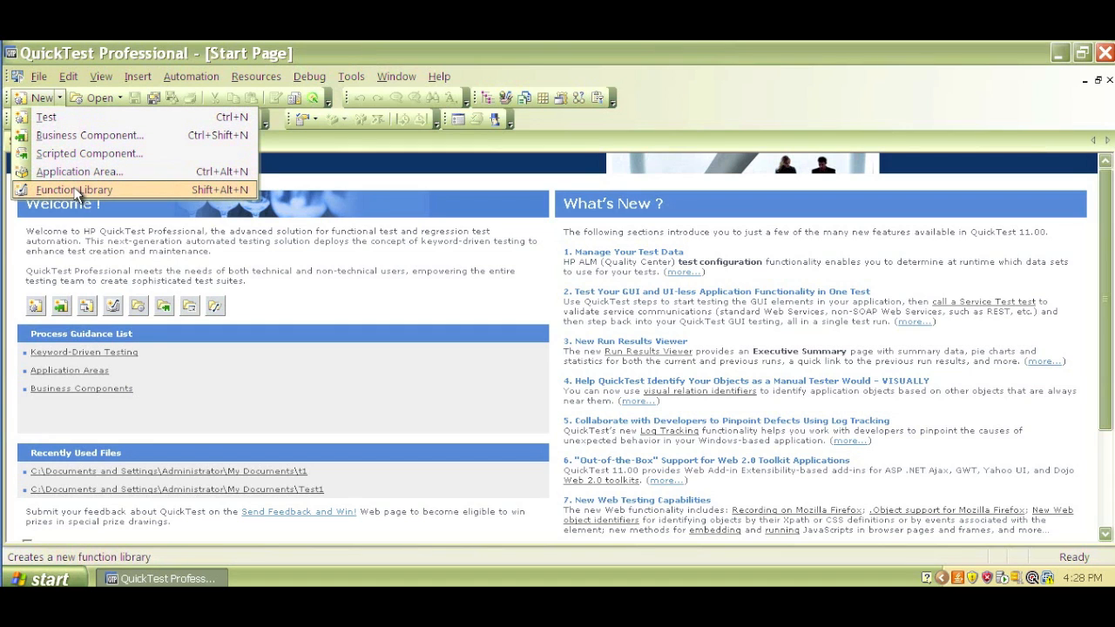
mouse_move(91, 136)
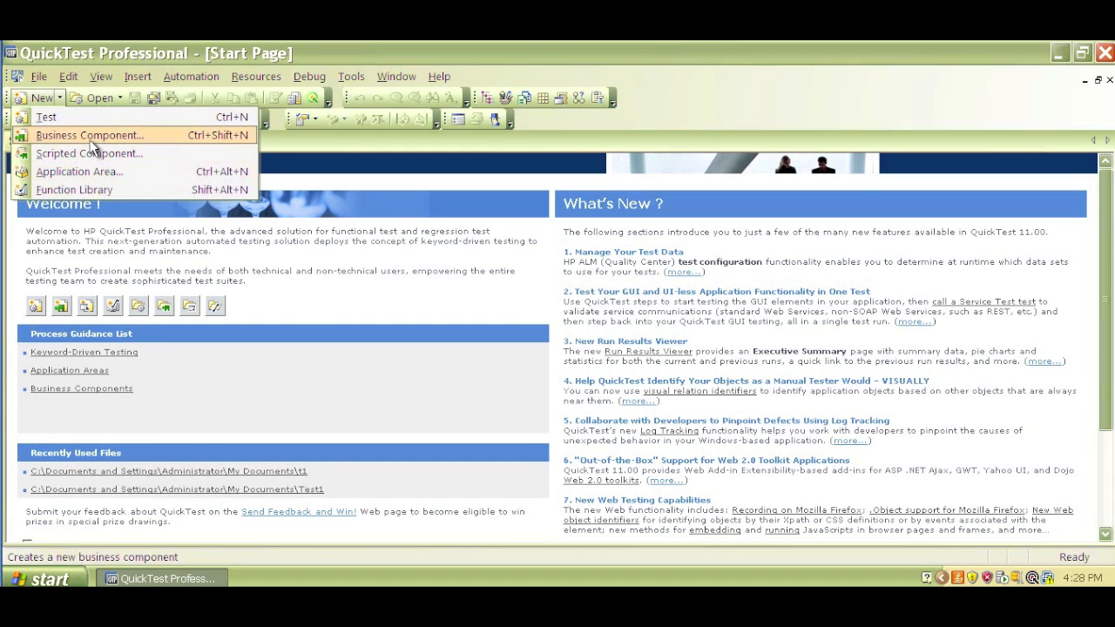
mouse_move(98, 155)
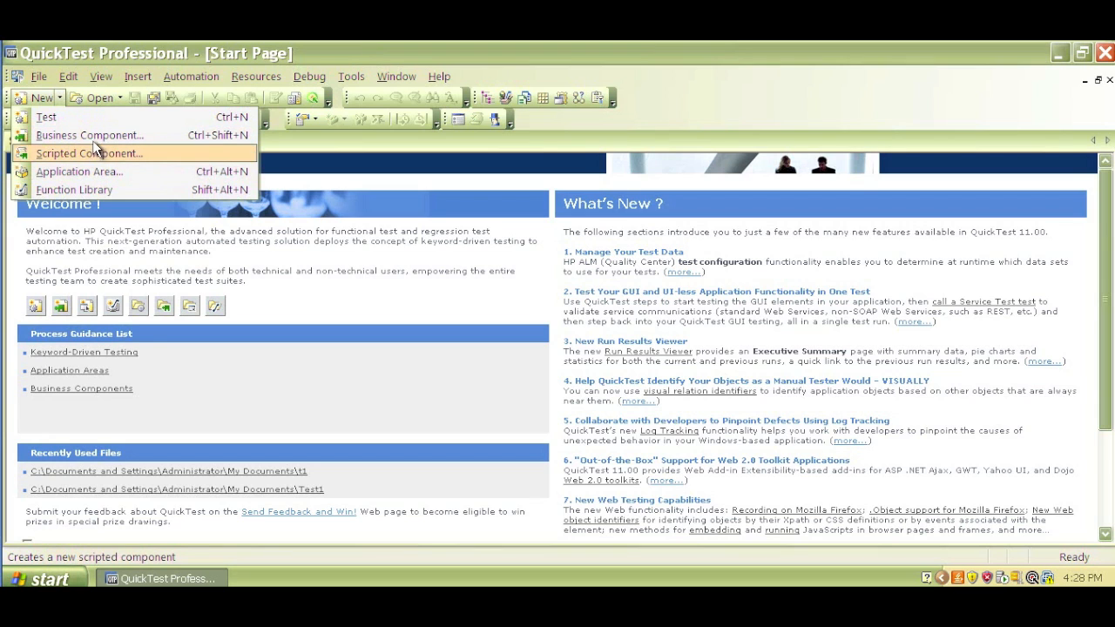
mouse_move(99, 171)
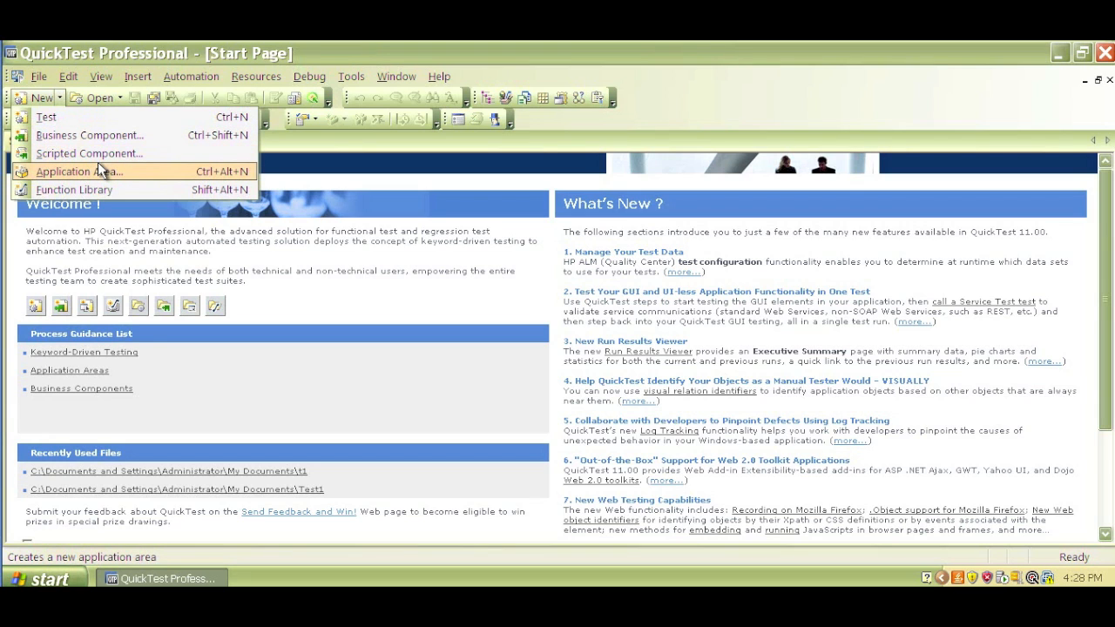
mouse_move(73, 190)
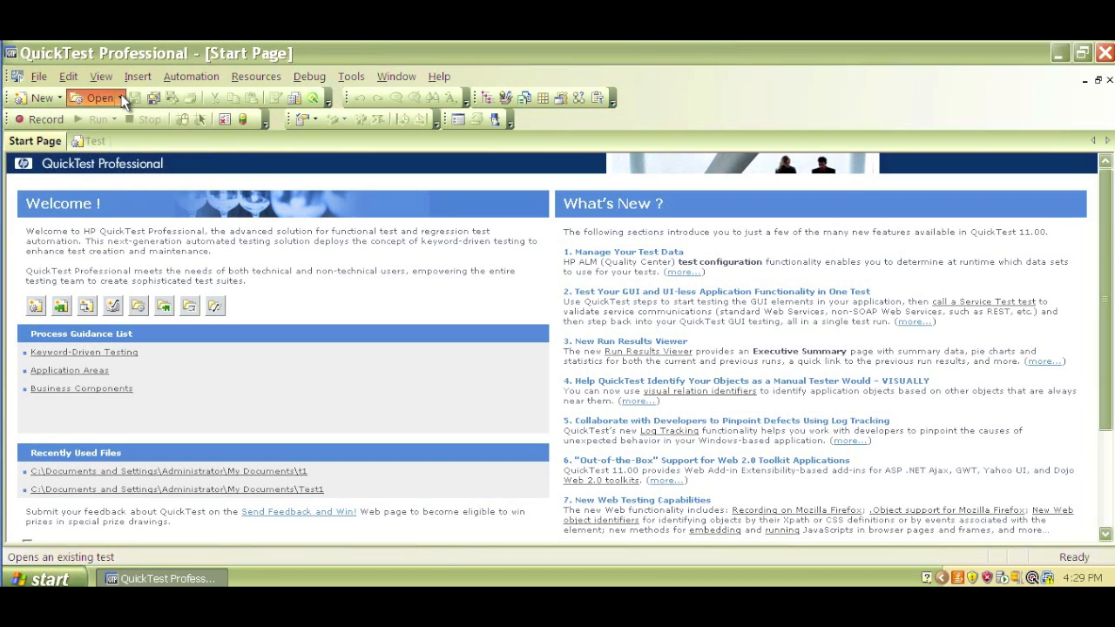
left_click(79, 95)
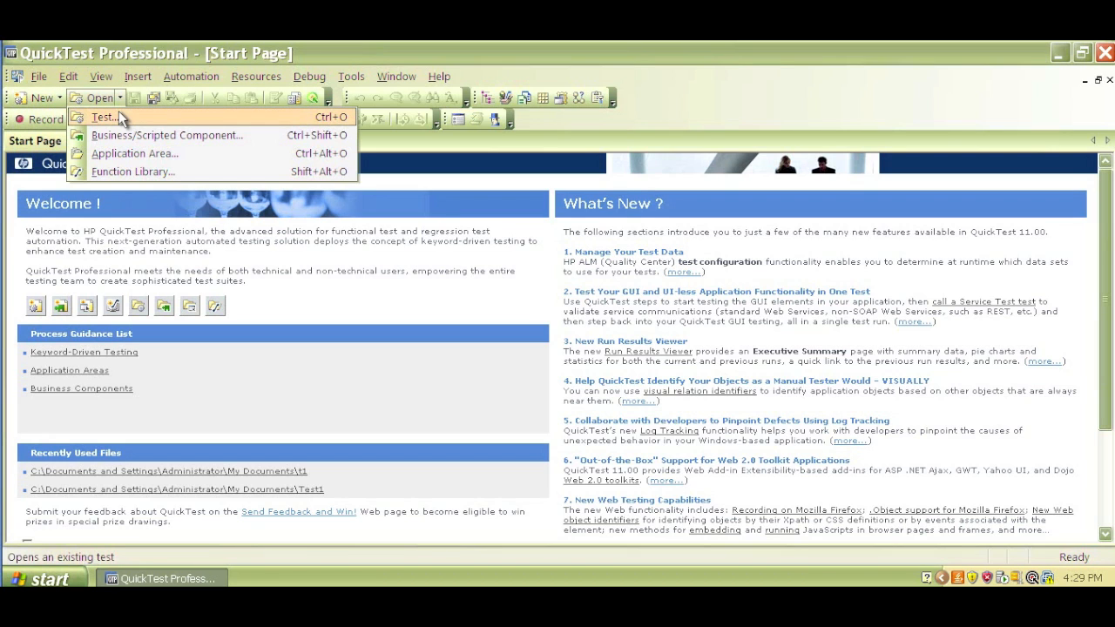
mouse_move(136, 154)
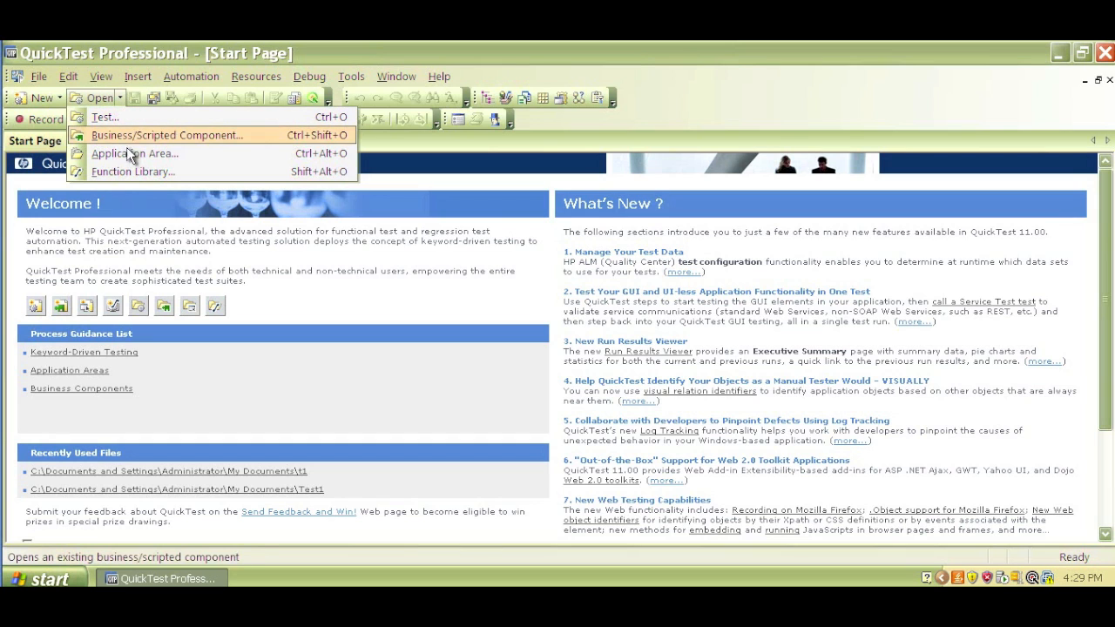
mouse_move(133, 172)
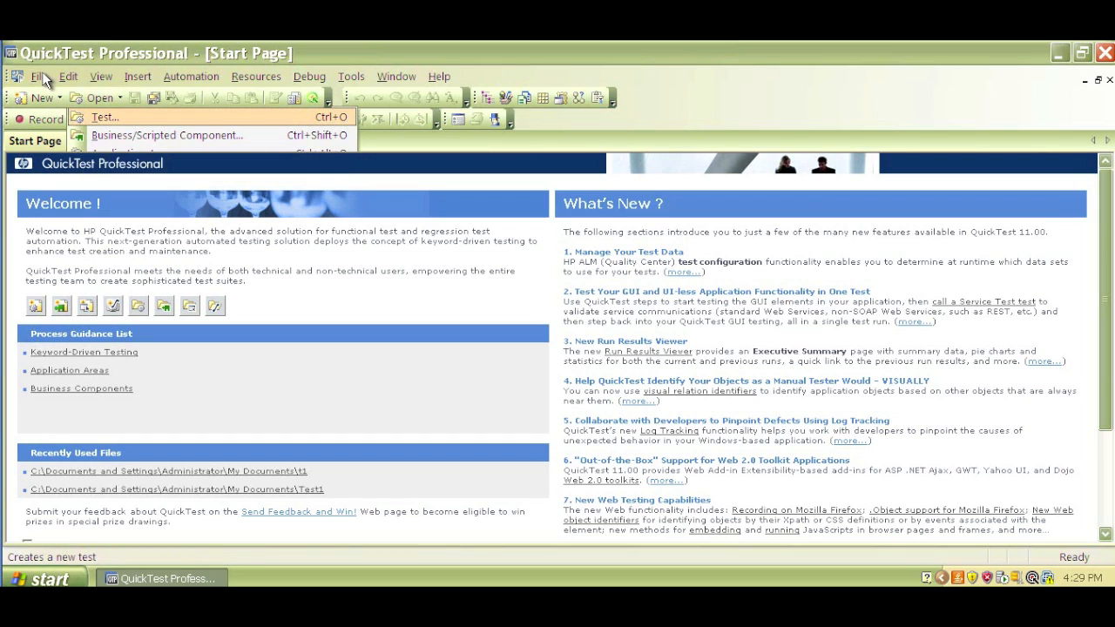
left_click(103, 119)
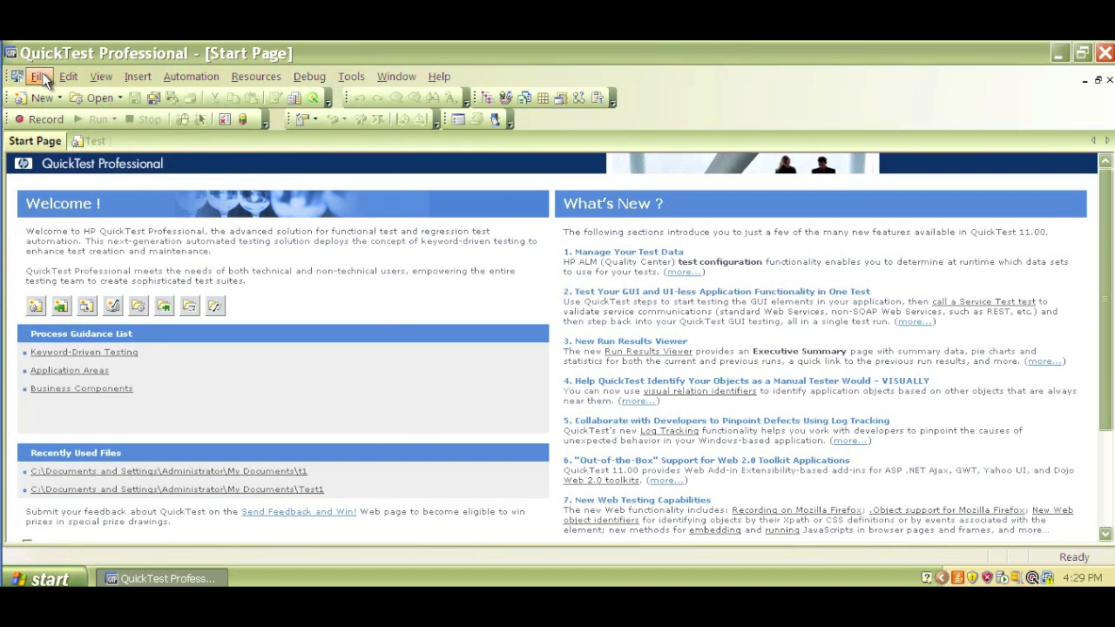
left_click(40, 76)
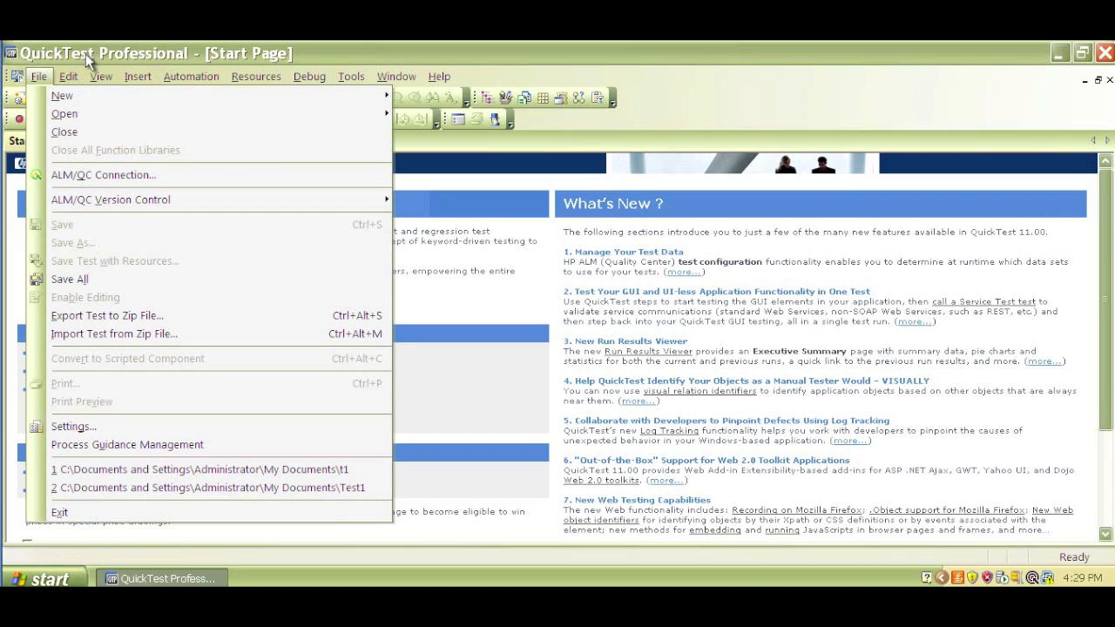
mouse_move(380, 102)
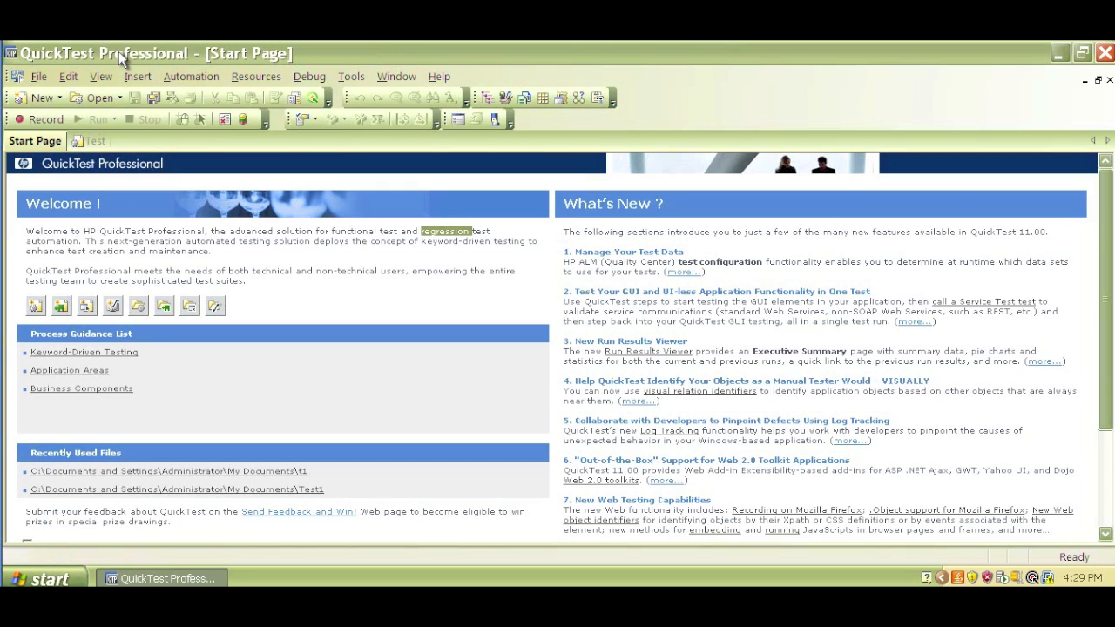
mouse_move(299, 122)
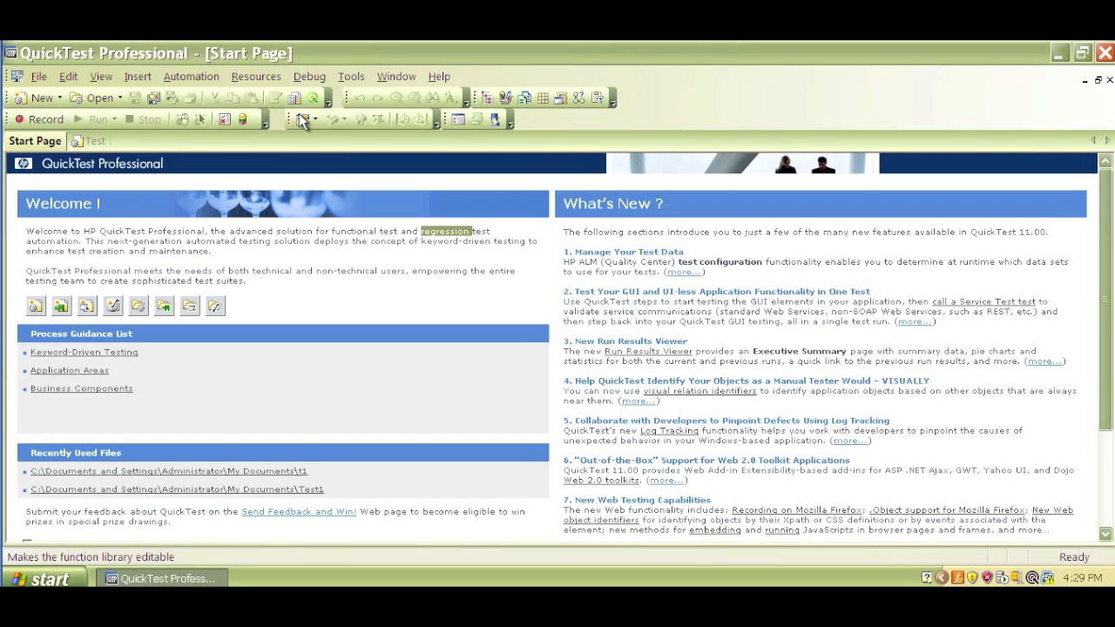
mouse_move(300, 119)
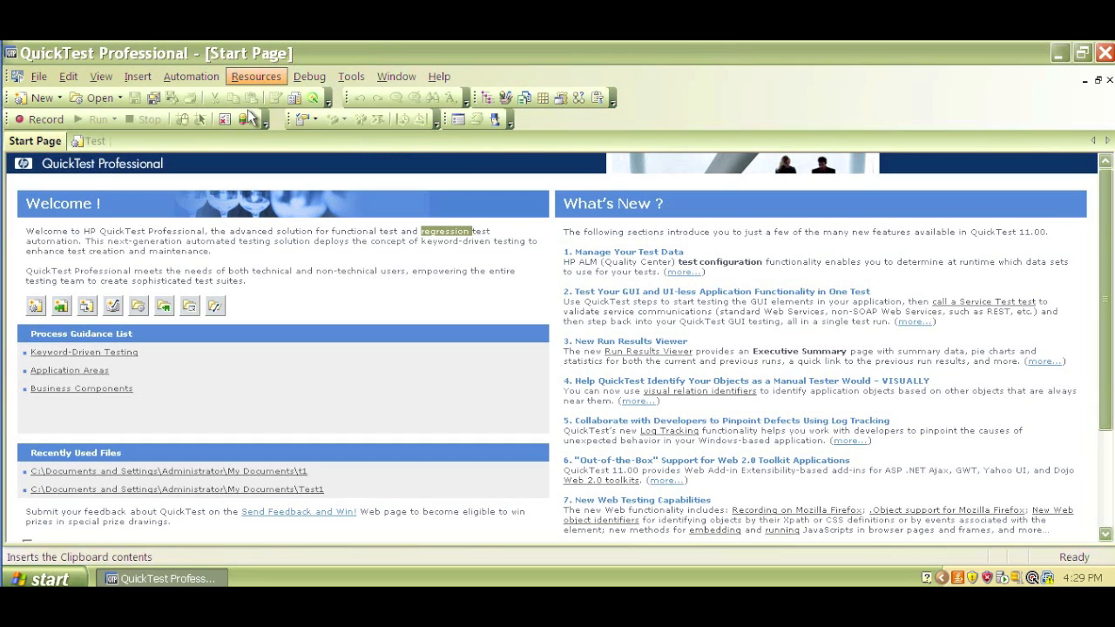
mouse_move(246, 118)
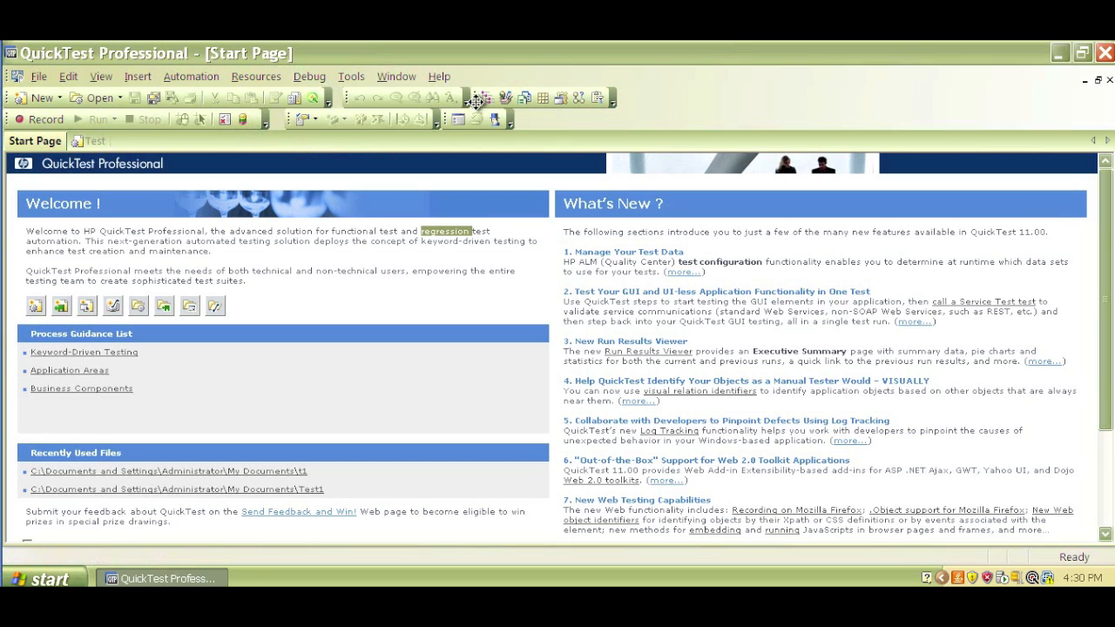
mouse_move(495, 119)
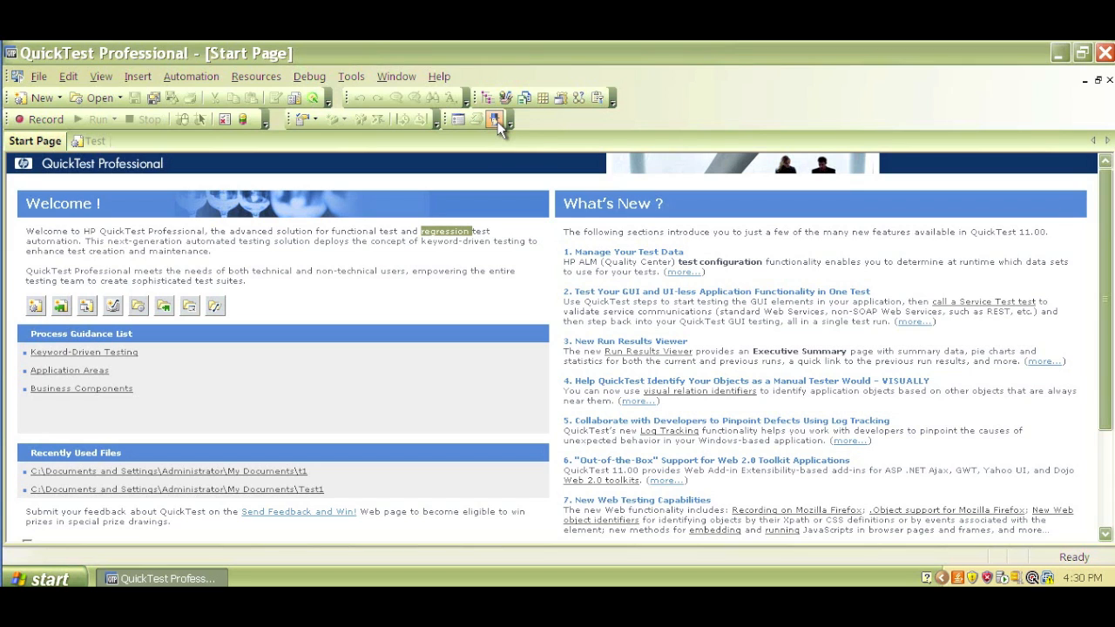
mouse_move(458, 122)
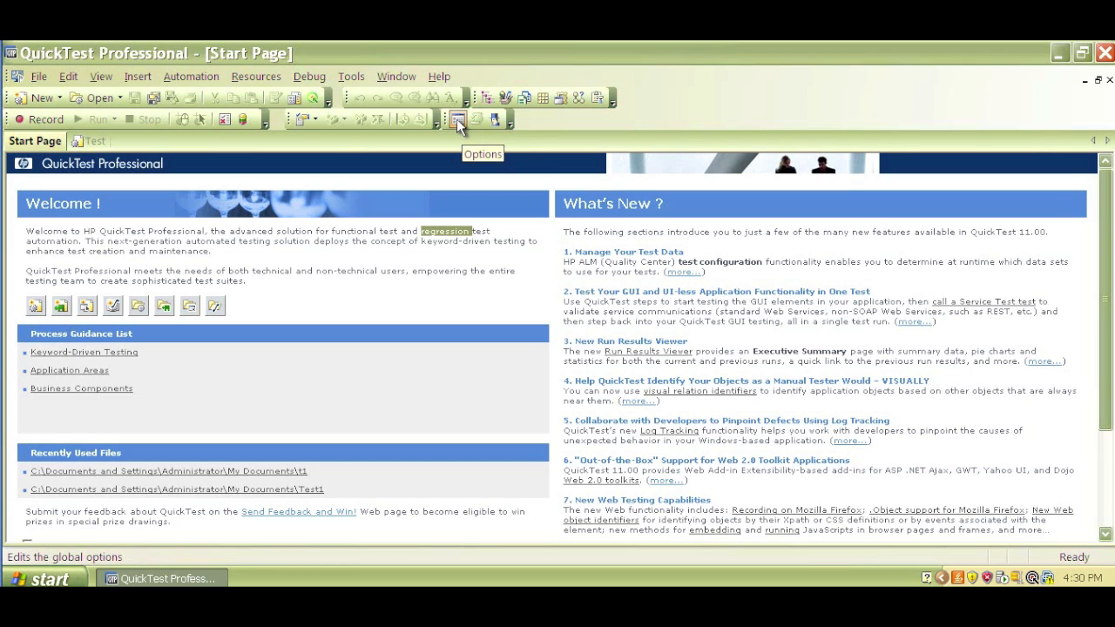
Step: Visit the global testing options, then bring the File command list up again toward Settings
left_click(457, 120)
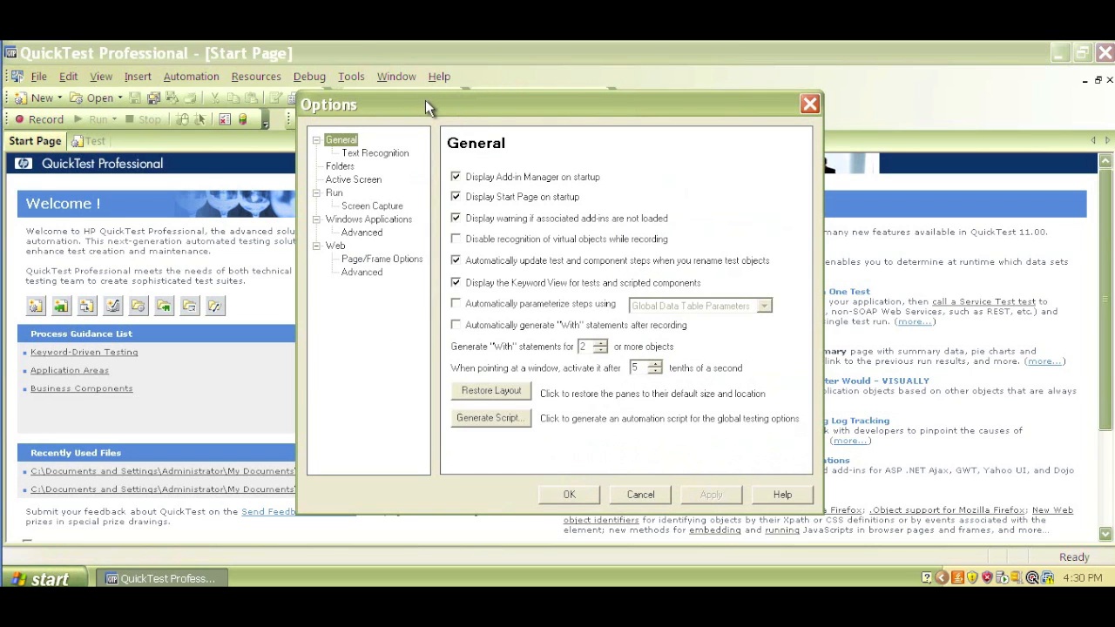
mouse_move(809, 108)
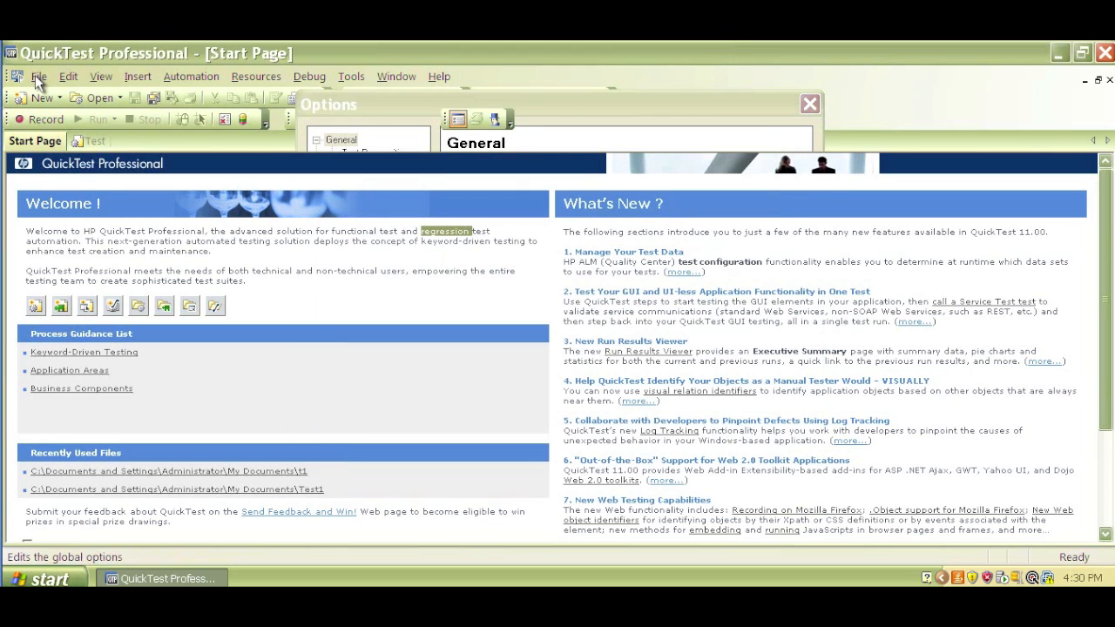
left_click(808, 105)
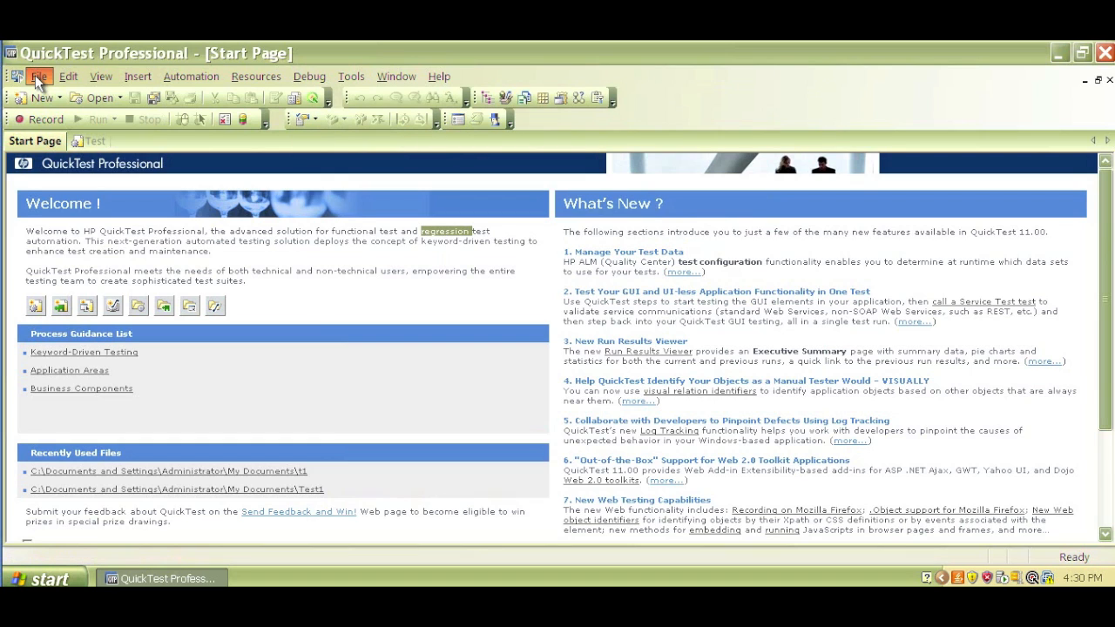
left_click(38, 75)
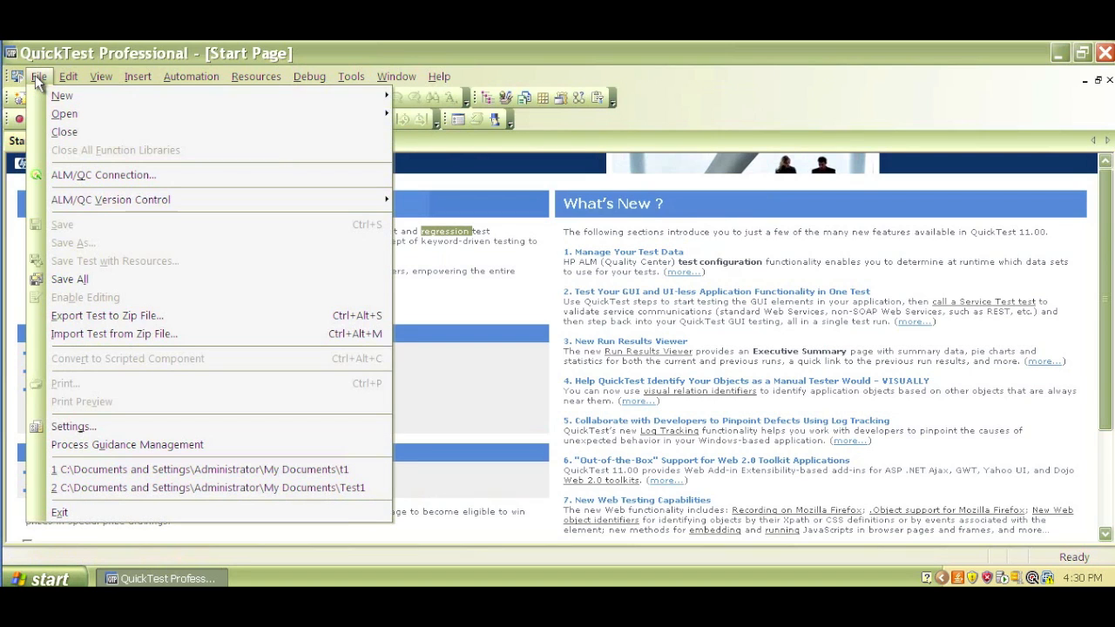
mouse_move(171, 223)
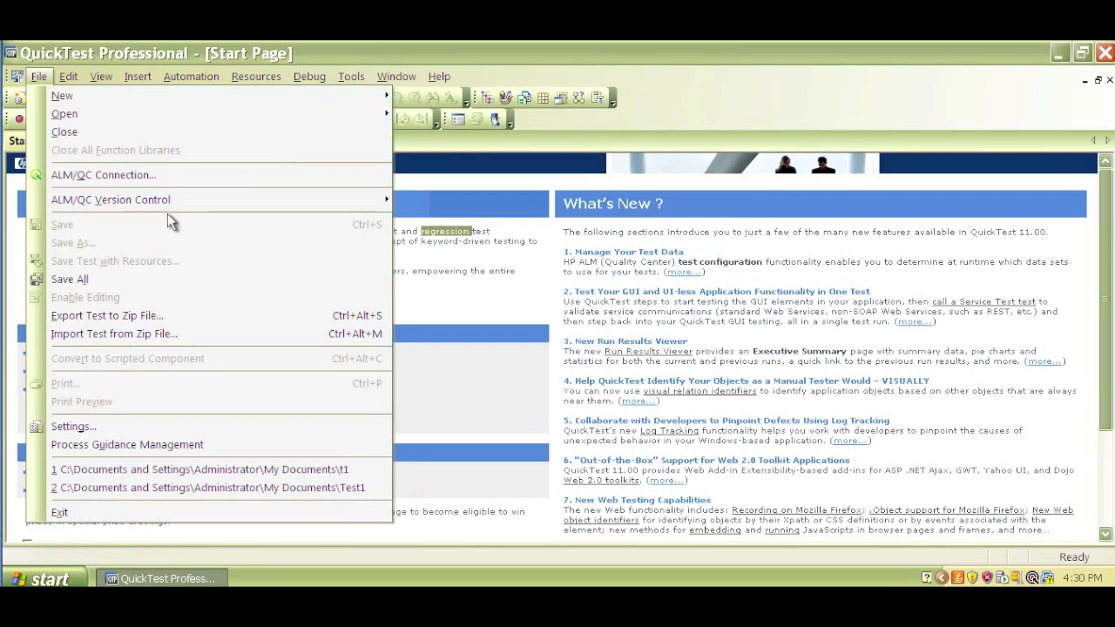
mouse_move(98, 425)
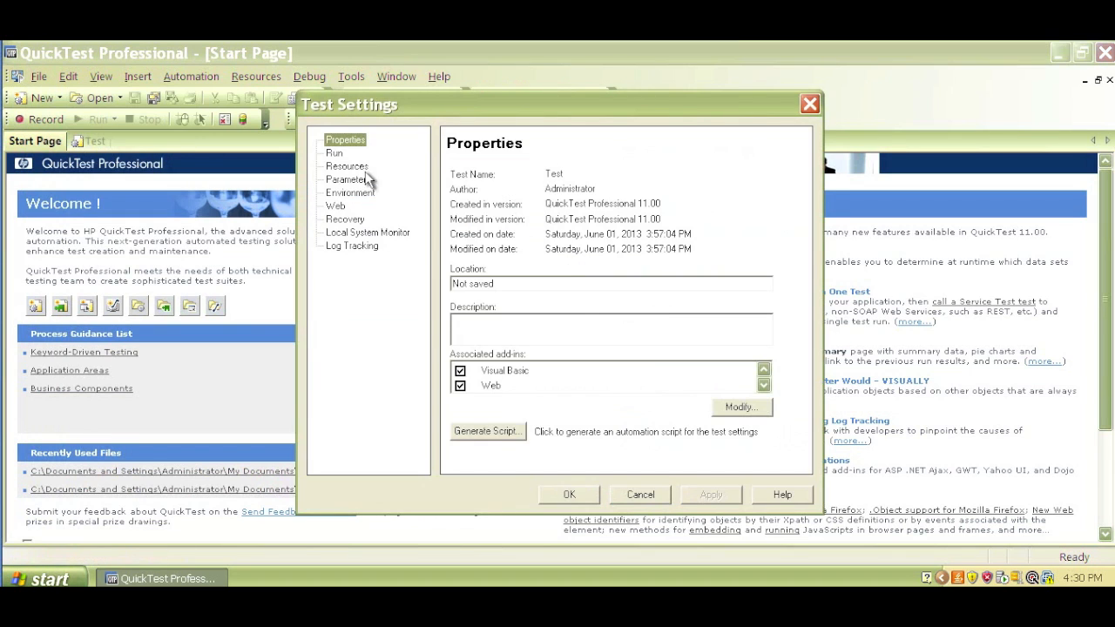
mouse_move(340, 125)
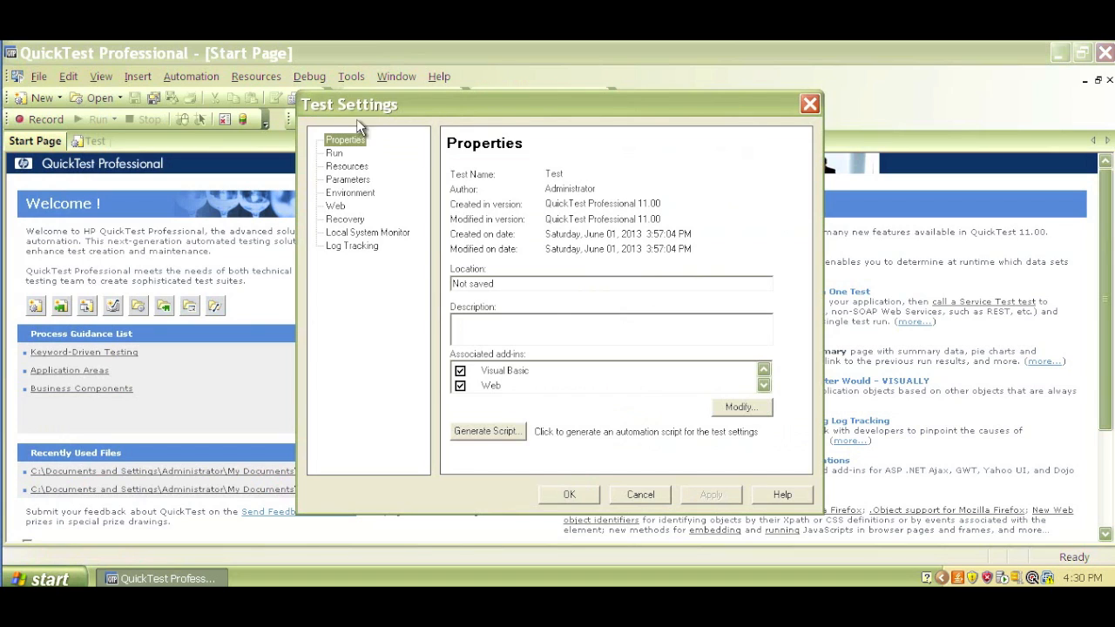
mouse_move(397, 143)
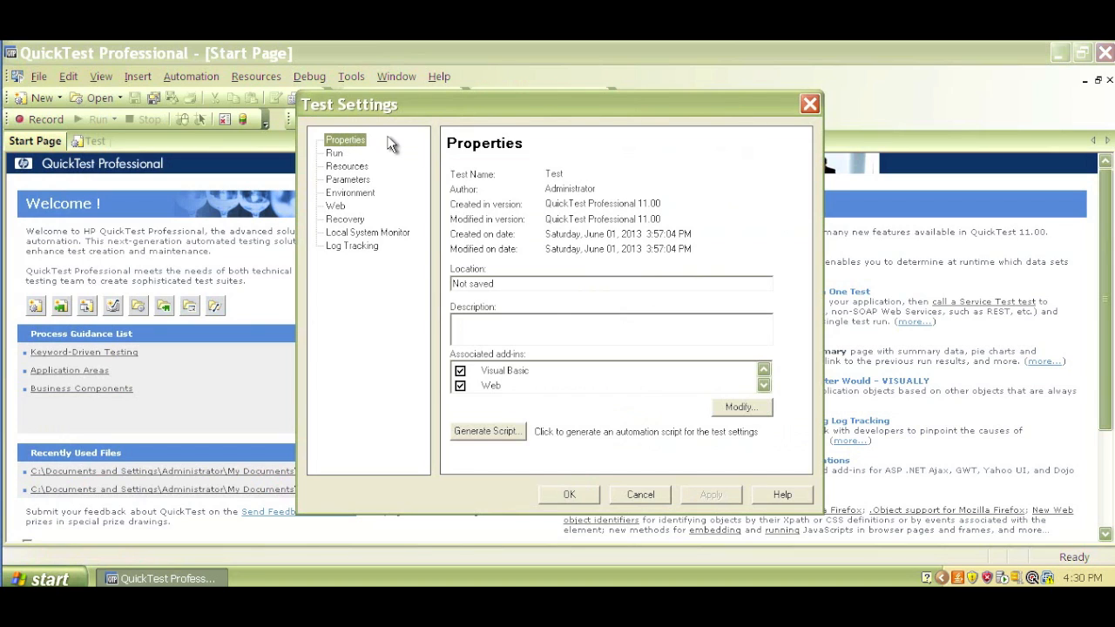
Step: Review the Run and Resources pages of the Test Settings dialog
left_click(334, 153)
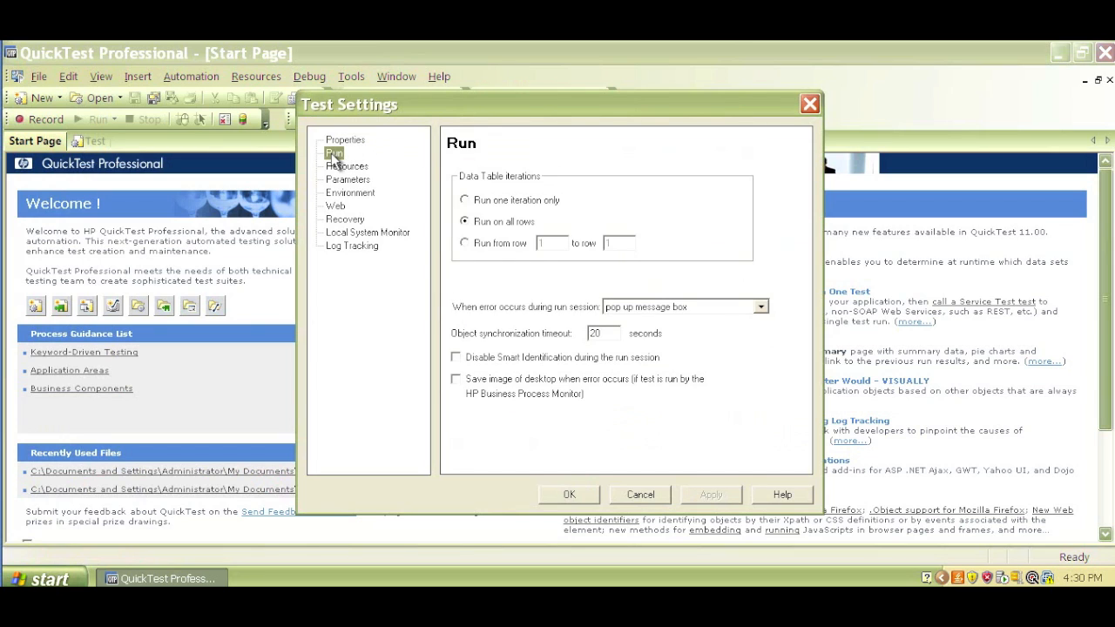
left_click(347, 165)
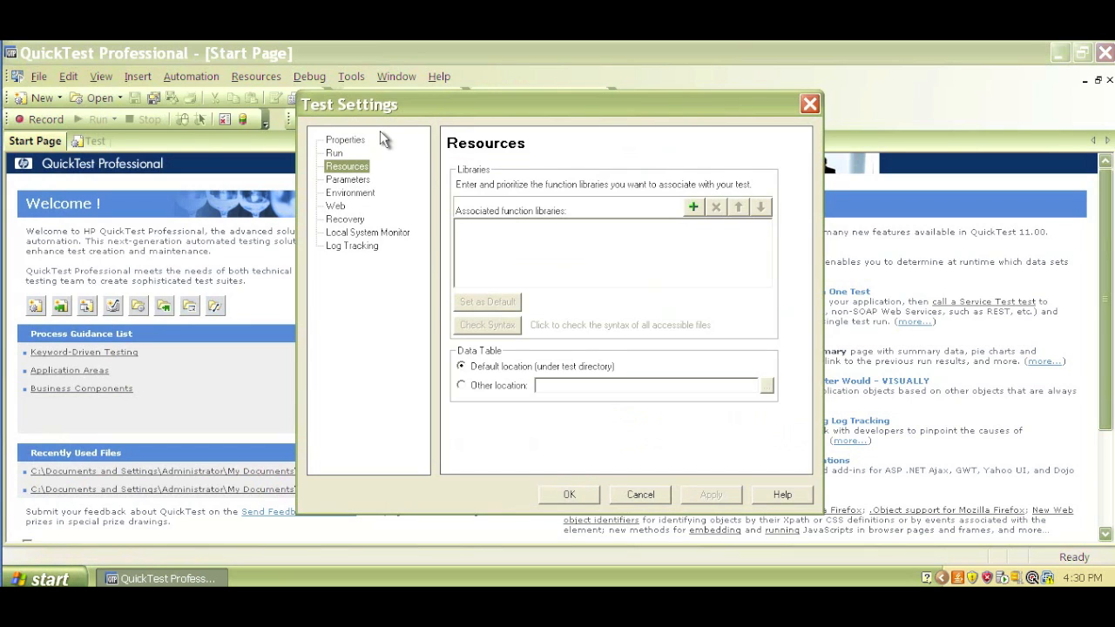
mouse_move(446, 188)
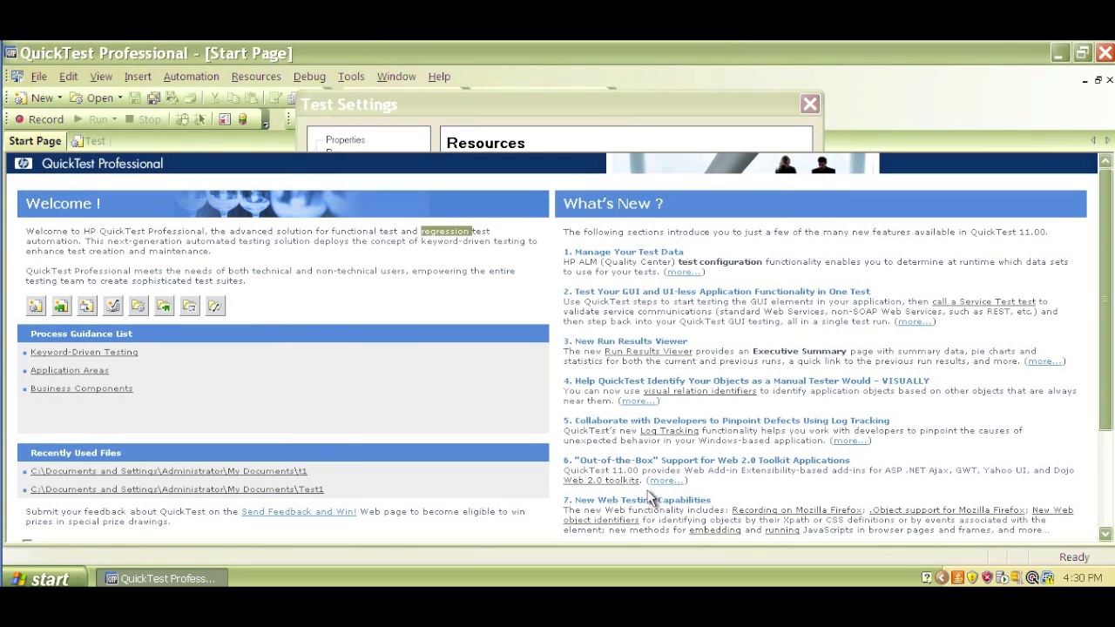
Step: Create a new blank test with an empty Action1 in the Expert View
left_click(809, 103)
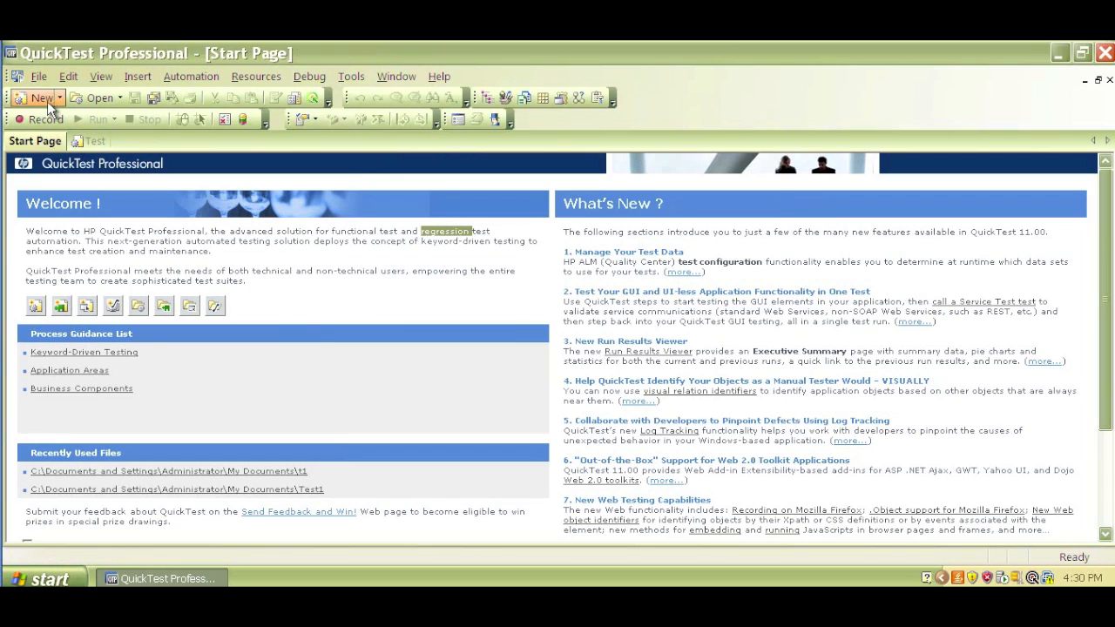
mouse_move(42, 105)
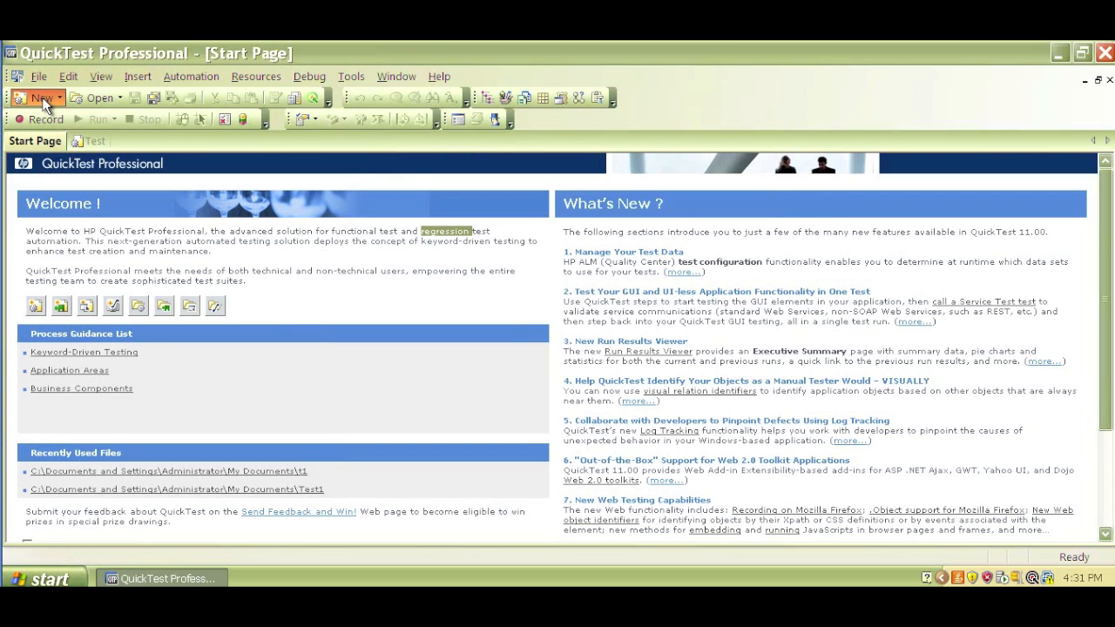
left_click(38, 96)
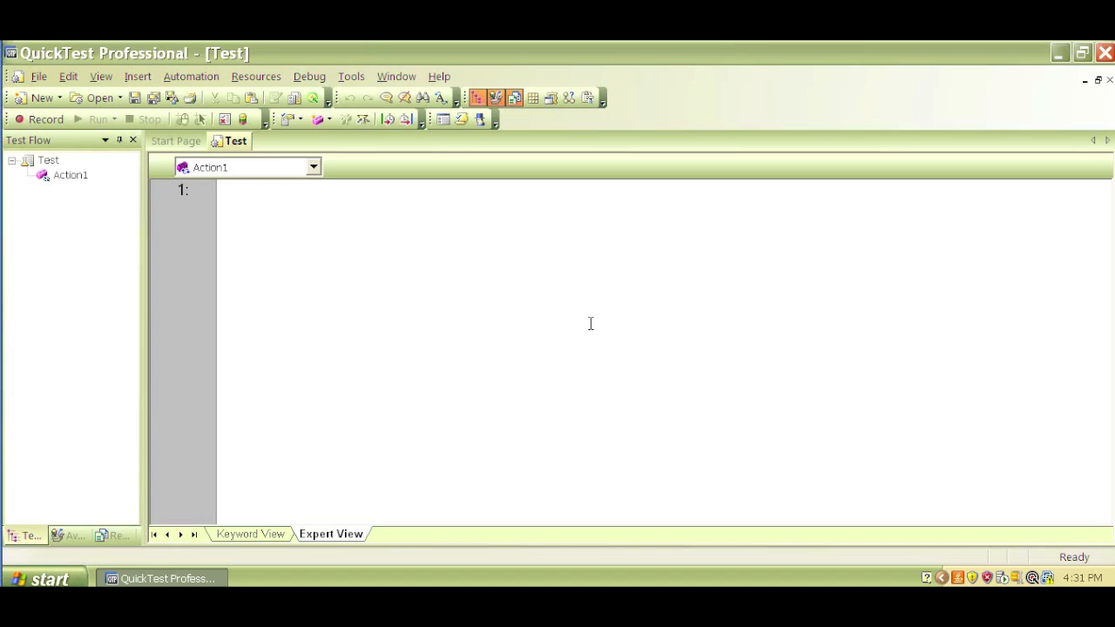
mouse_move(260, 543)
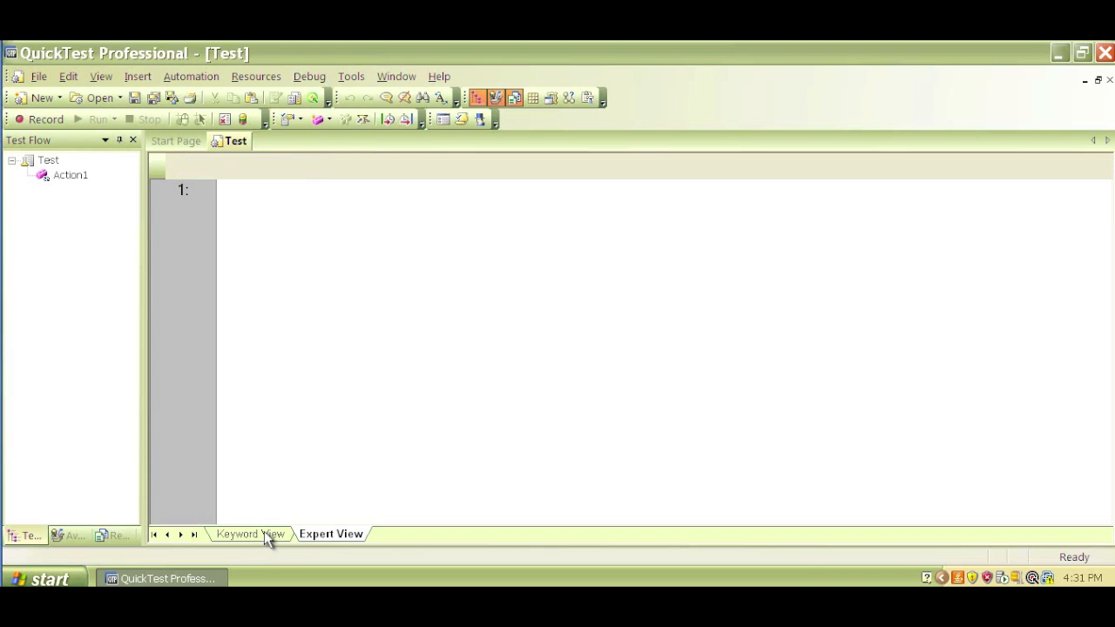
Step: Switch the new test to Keyword View listing Action1's item, operation, value and documentation columns
left_click(251, 533)
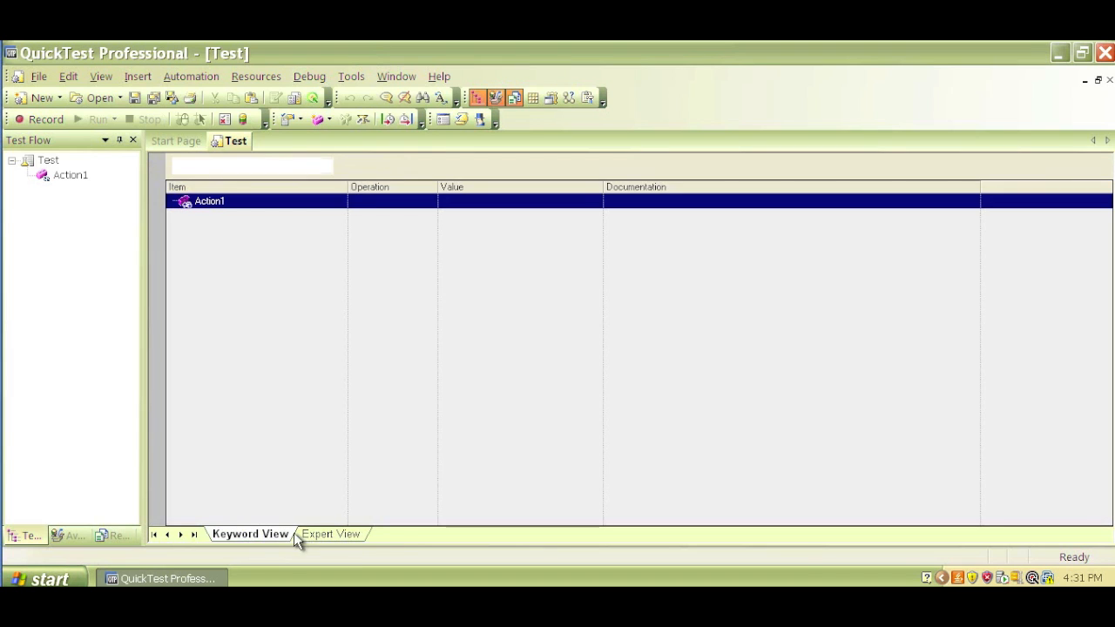
mouse_move(268, 244)
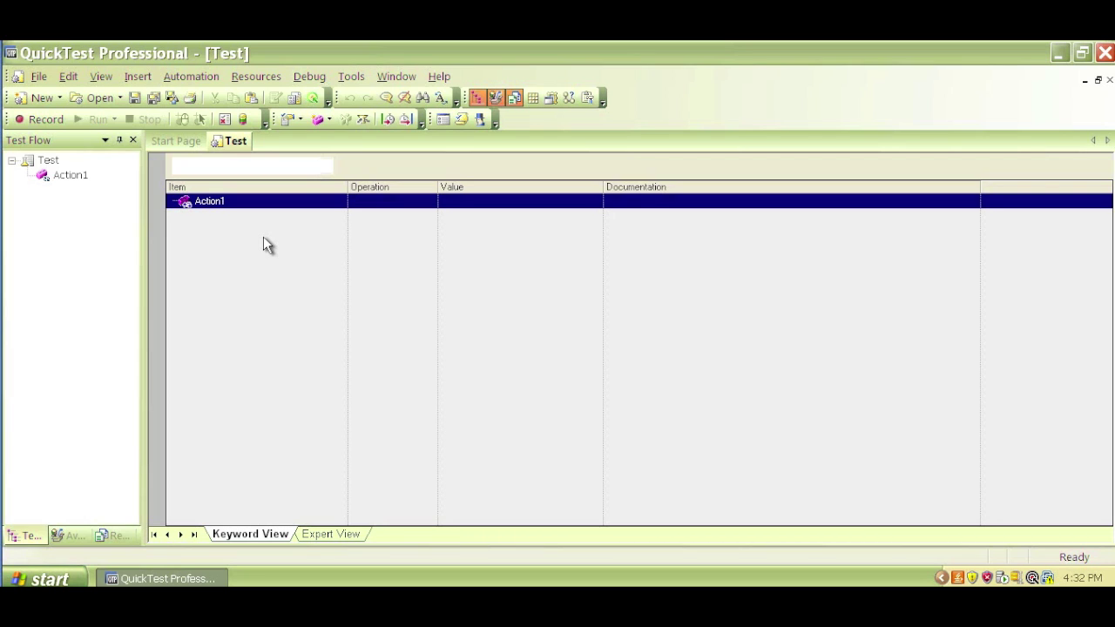
mouse_move(248, 547)
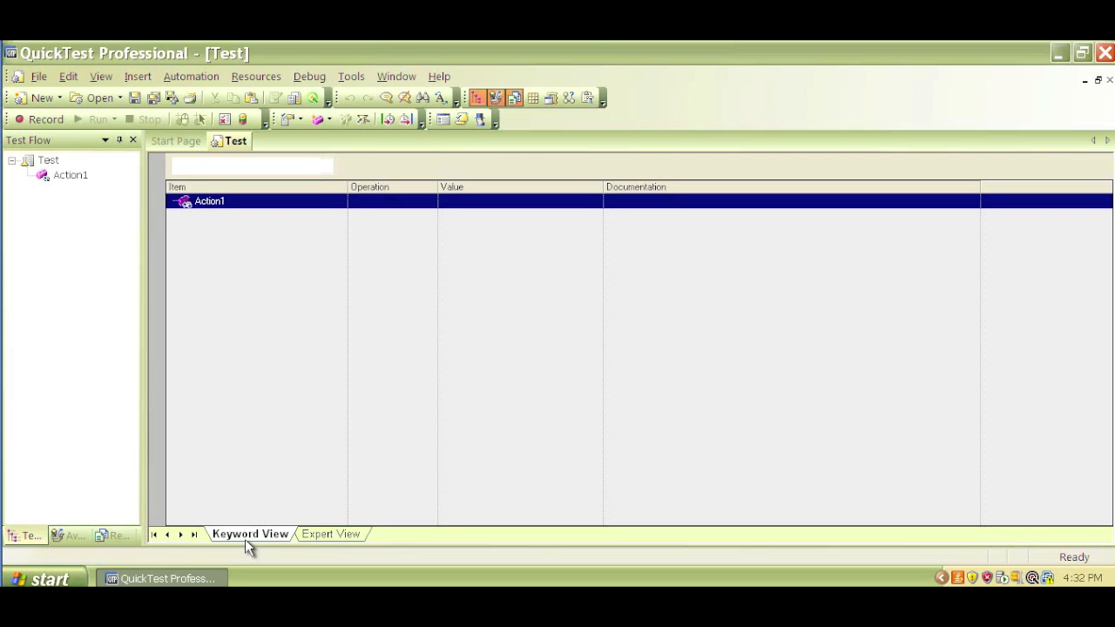
mouse_move(323, 491)
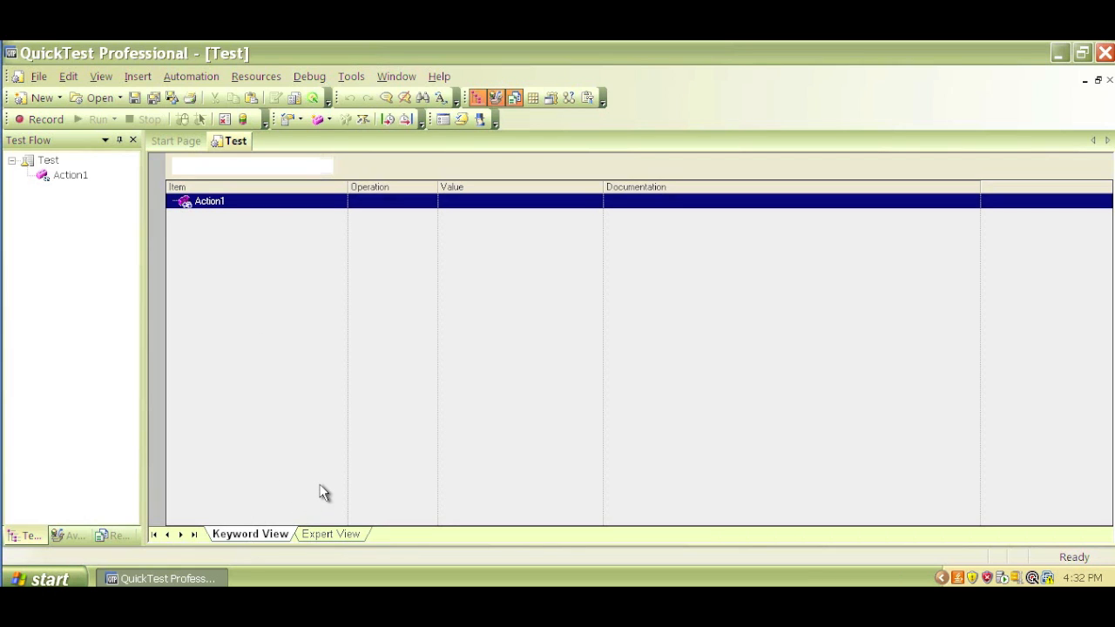
mouse_move(268, 352)
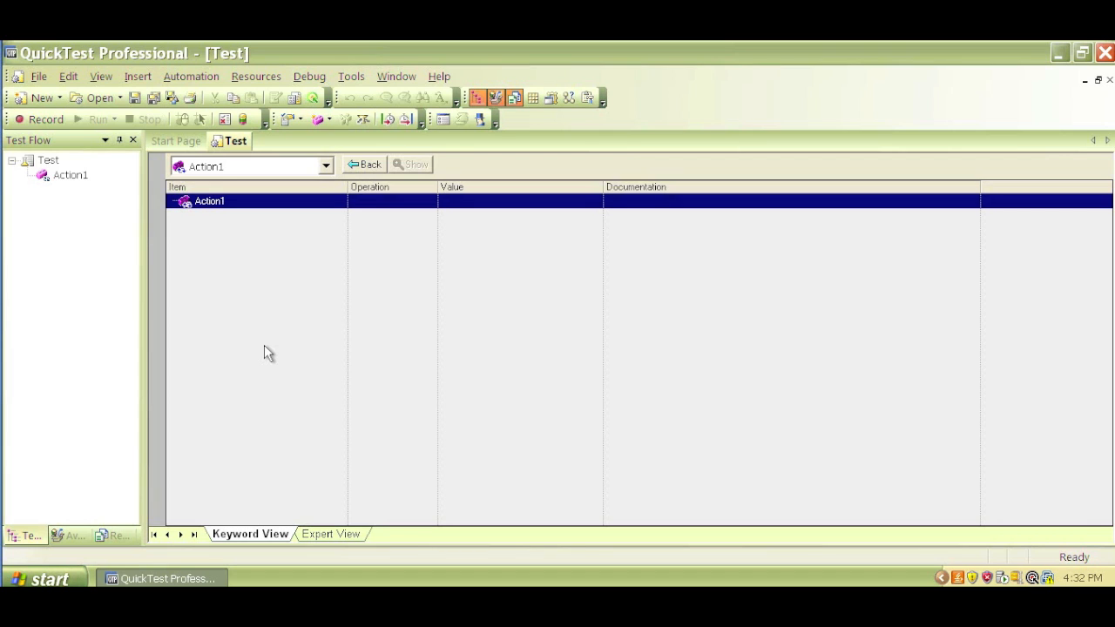
mouse_move(331, 539)
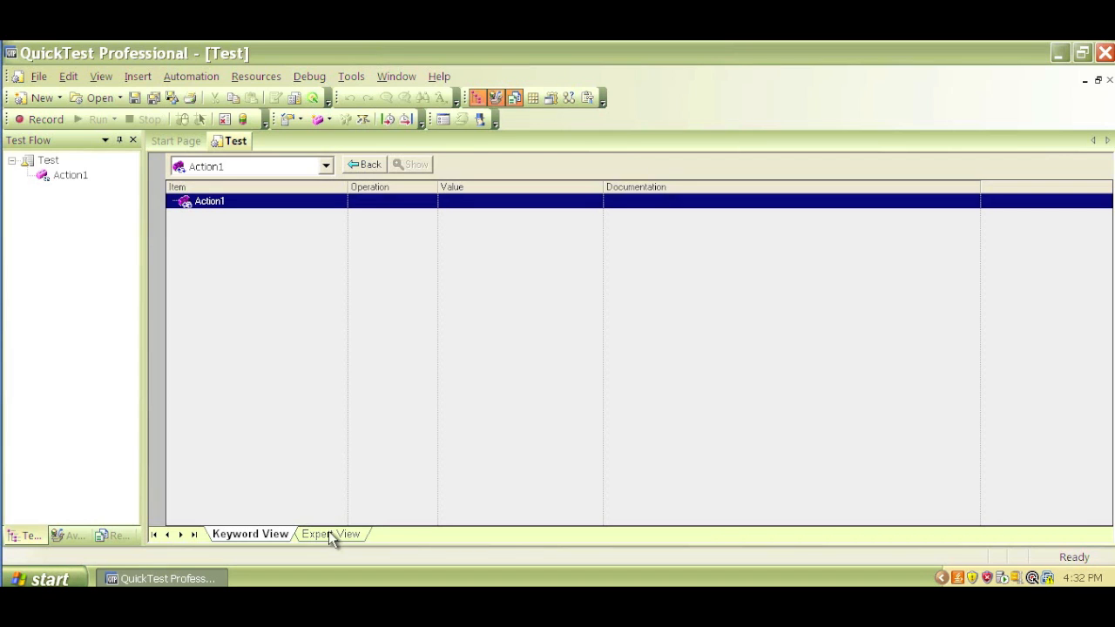
Step: Switch back to Expert View showing Action1's empty first script line
left_click(329, 533)
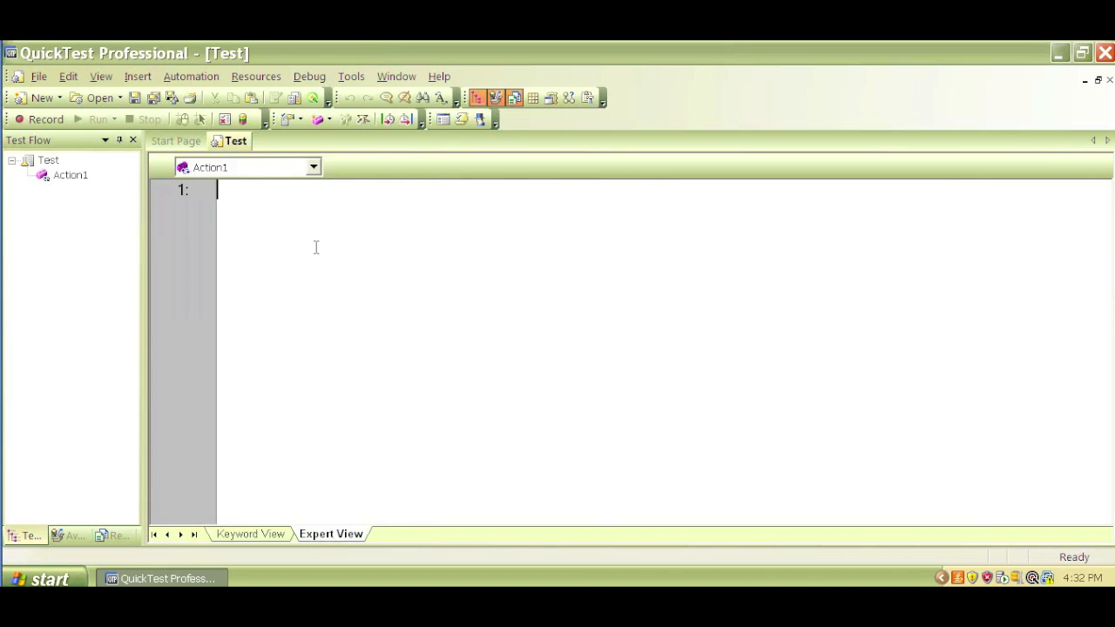
mouse_move(334, 230)
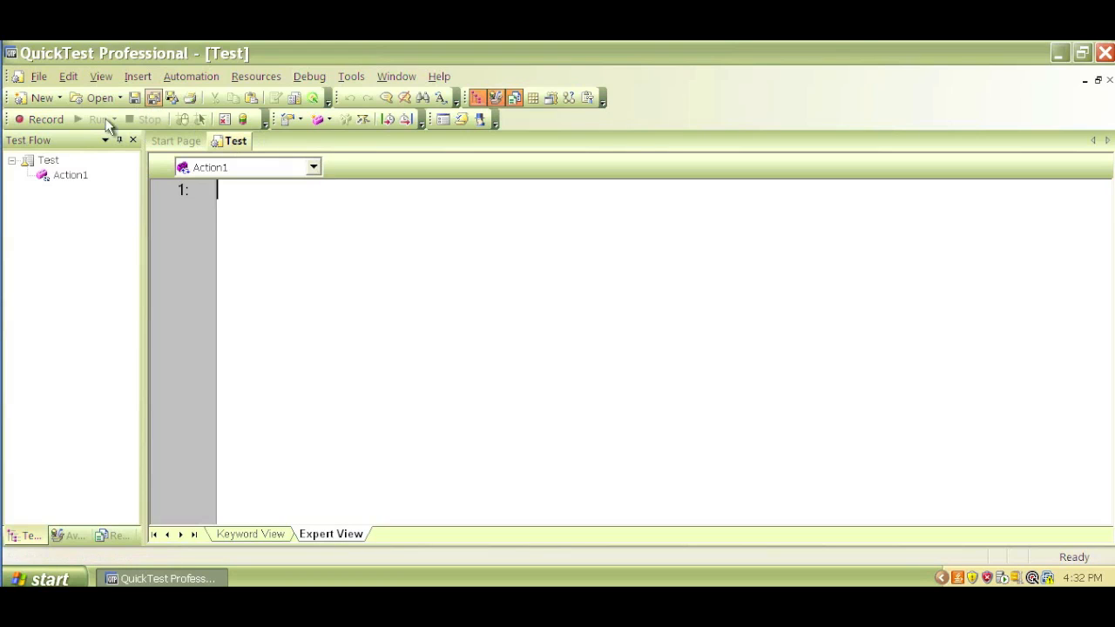
mouse_move(44, 122)
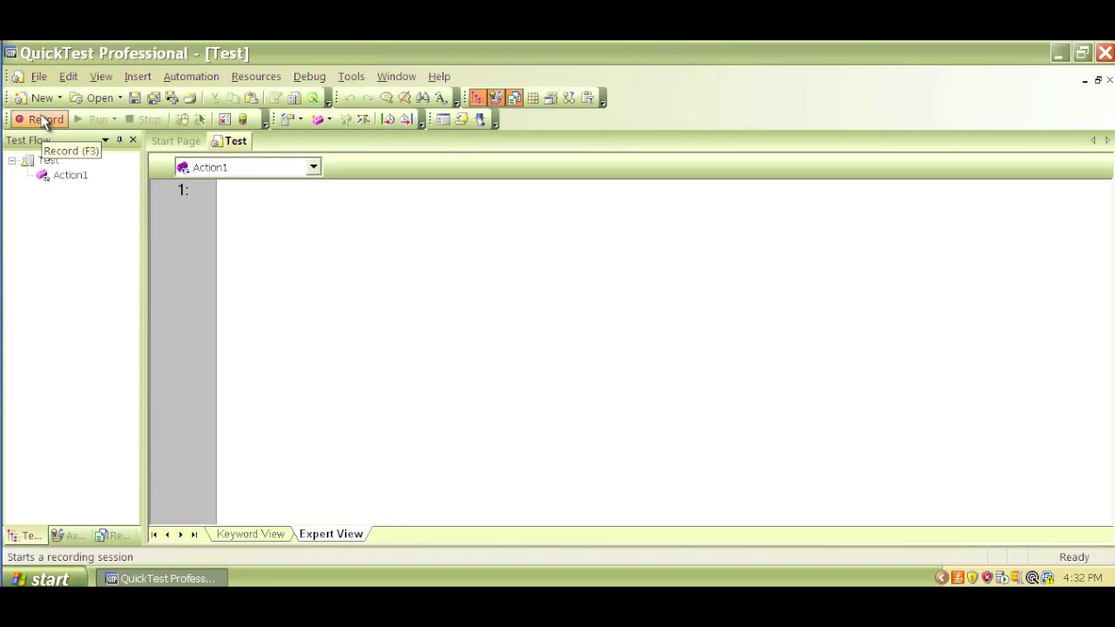
mouse_move(141, 78)
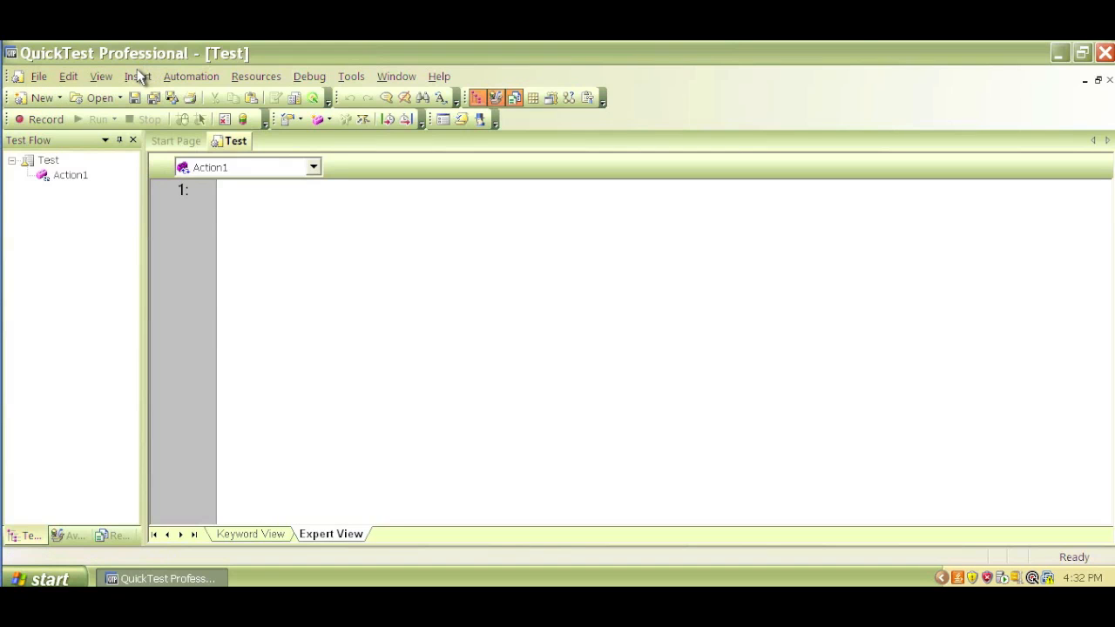
left_click(140, 77)
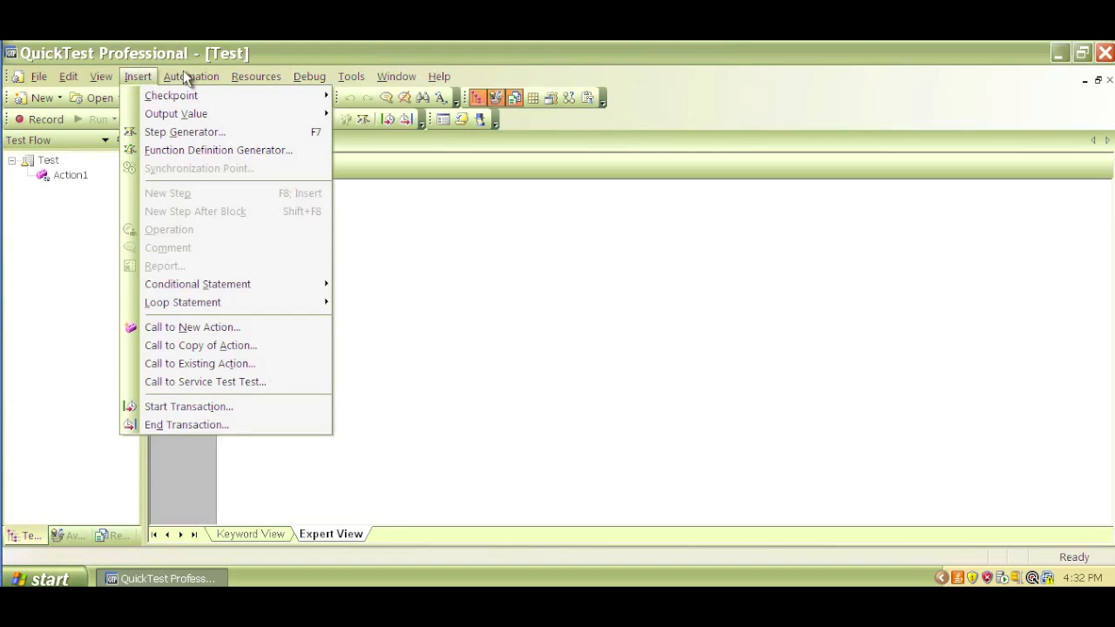
mouse_move(196, 80)
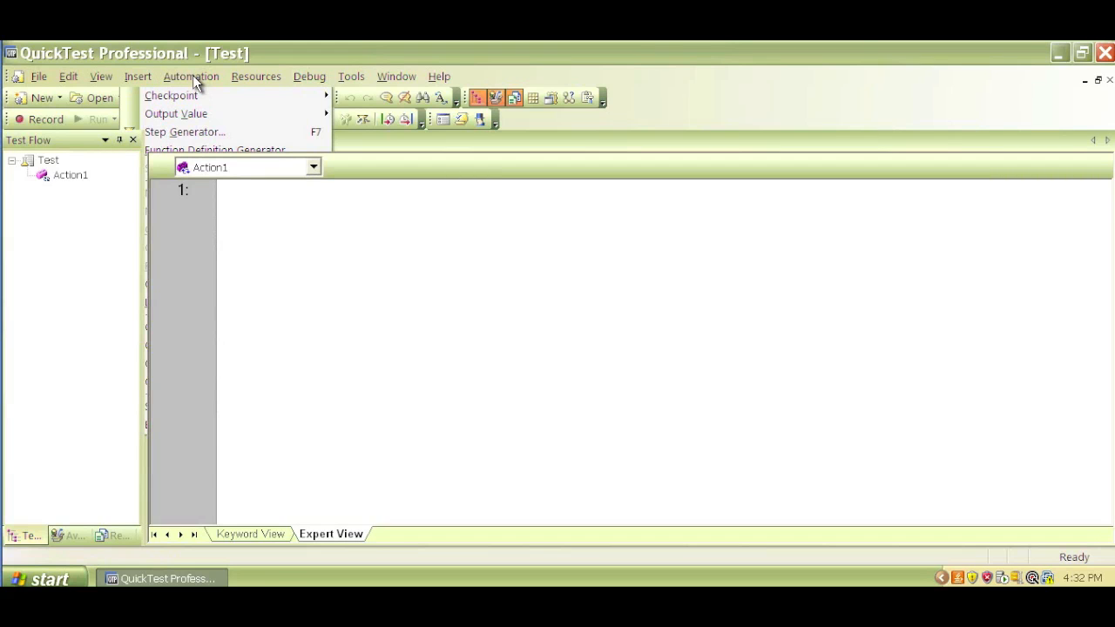
left_click(192, 76)
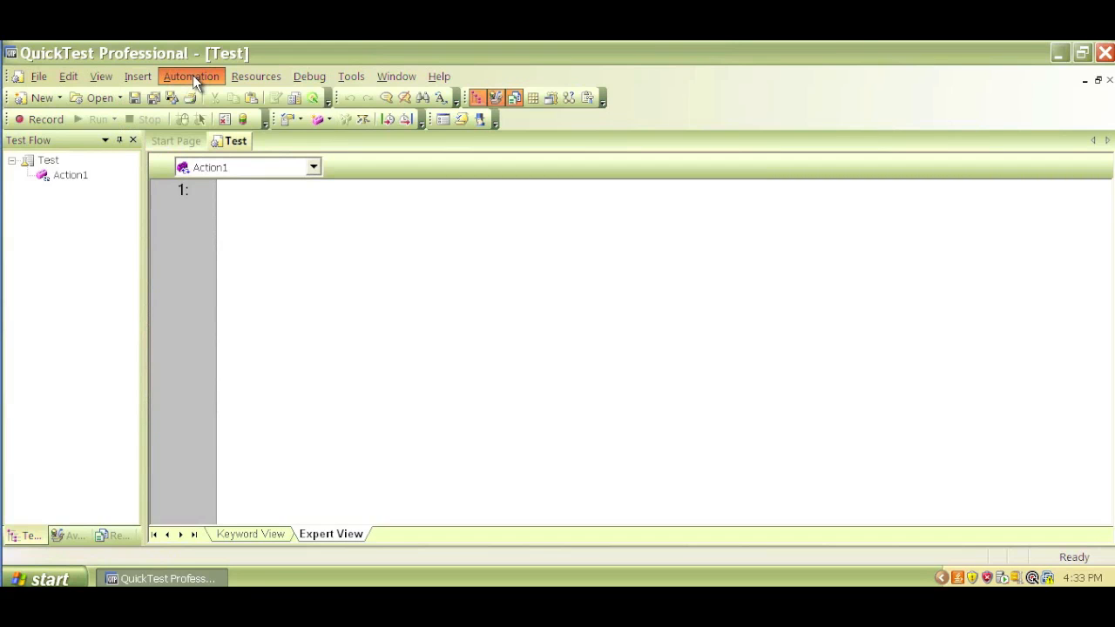
left_click(191, 76)
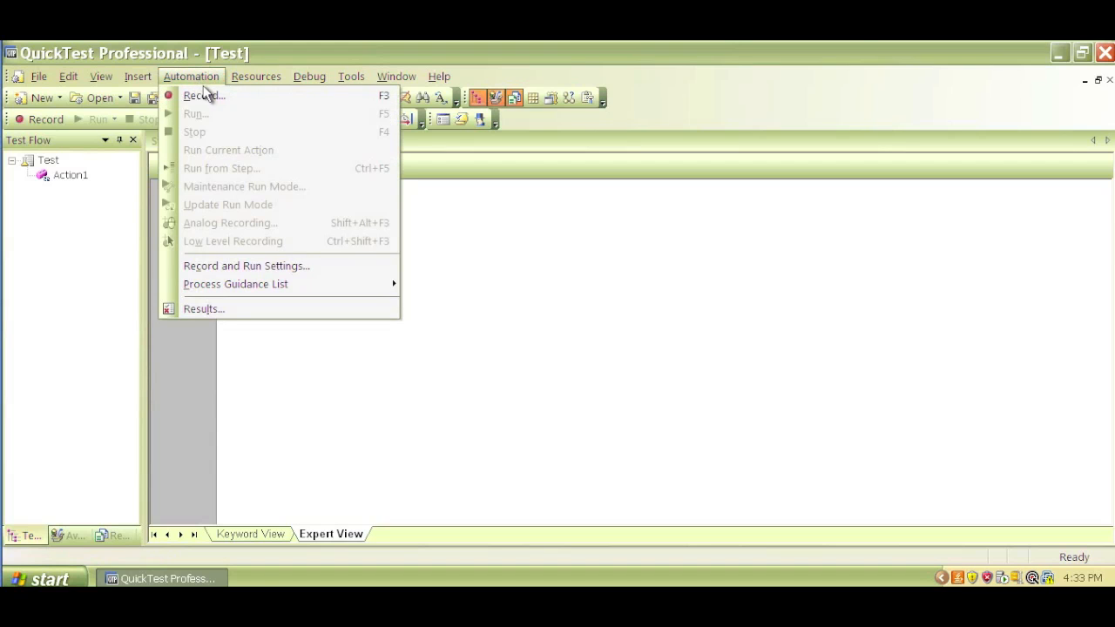
mouse_move(213, 98)
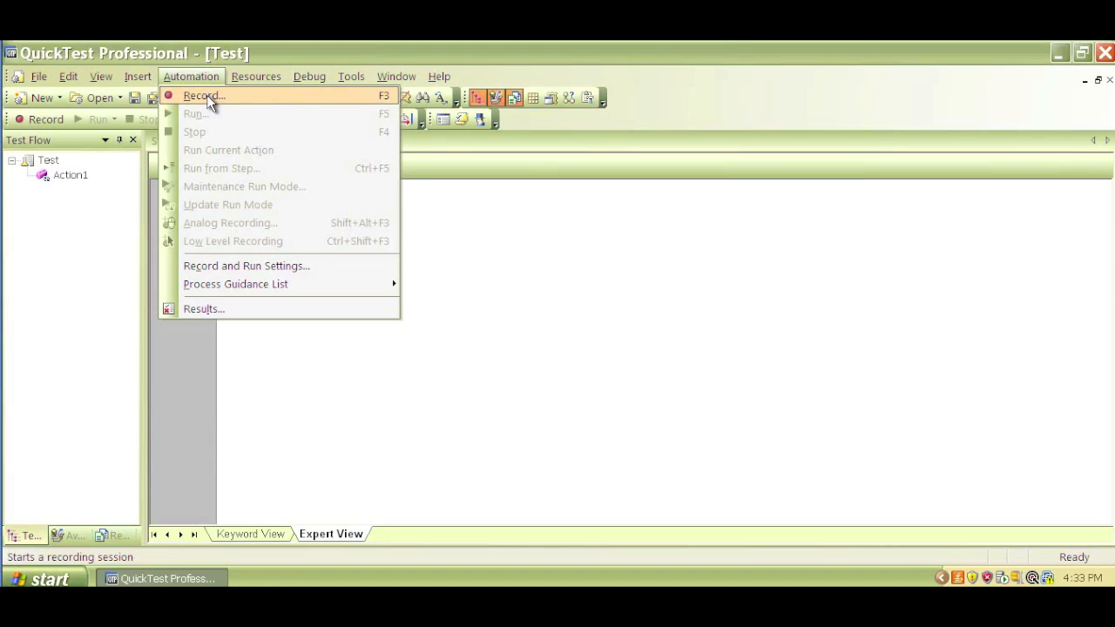
mouse_move(469, 162)
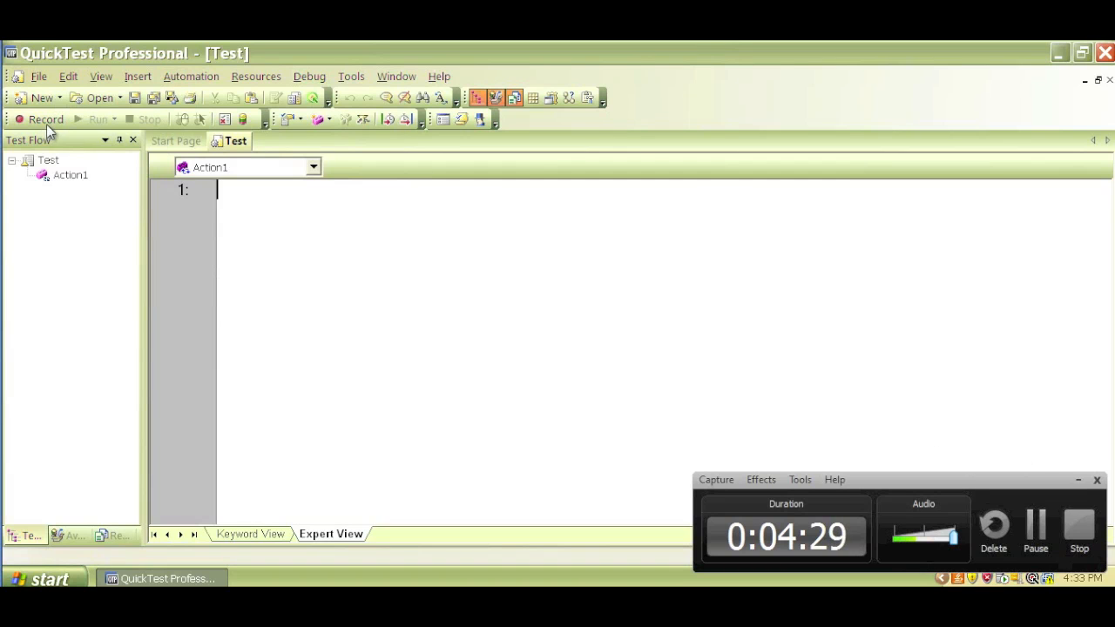
mouse_move(841, 380)
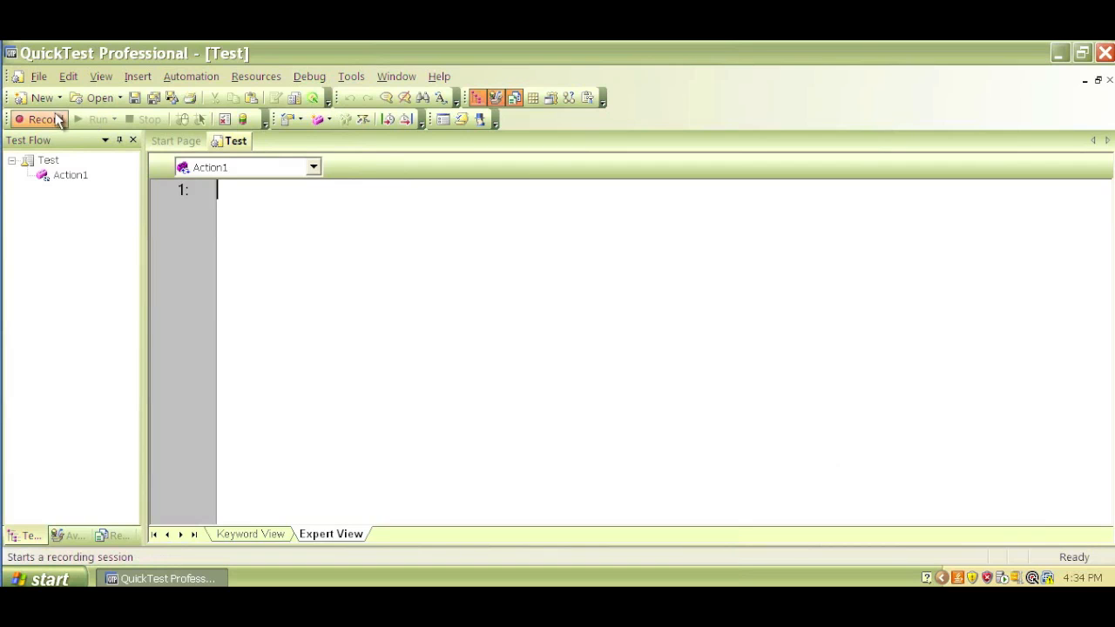
Step: Start Record, bringing up Record and Run Settings with any open browser chosen
left_click(37, 118)
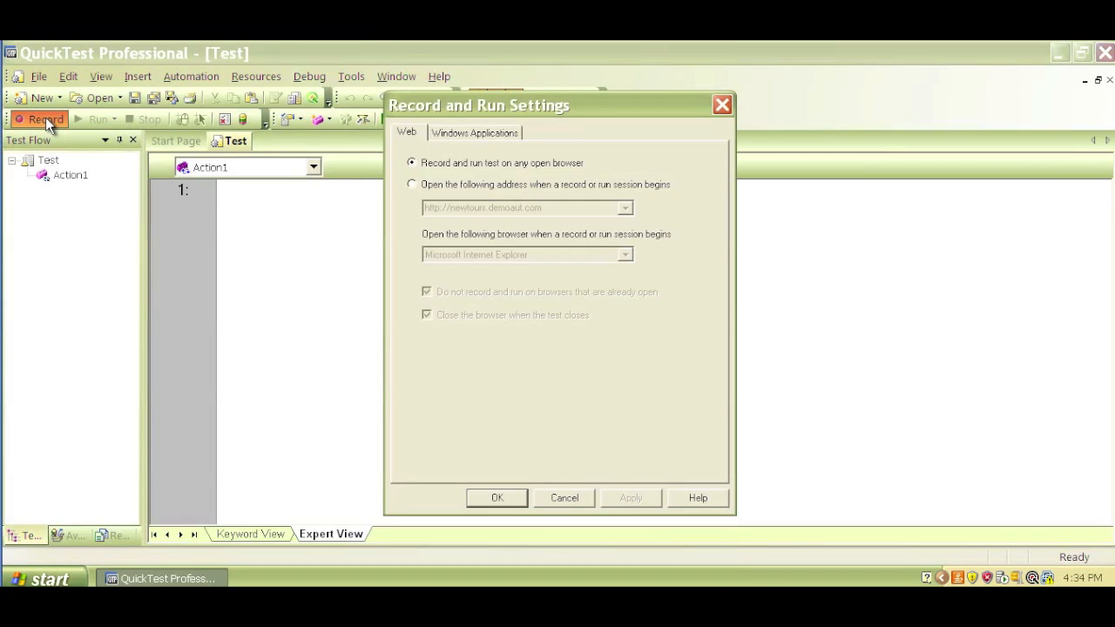
mouse_move(502, 485)
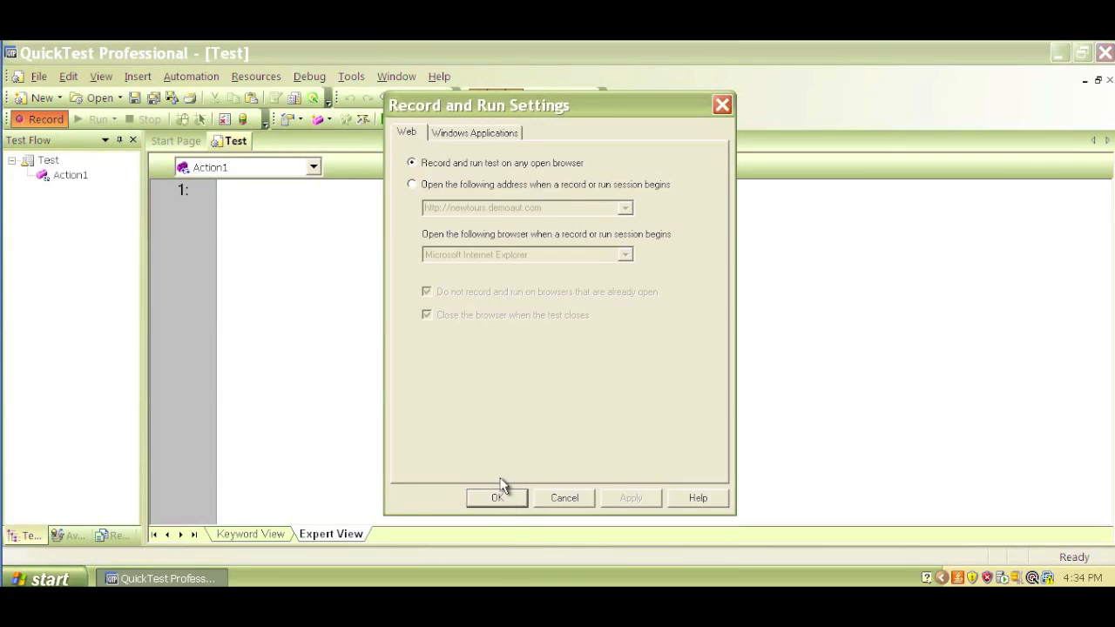
mouse_move(452, 152)
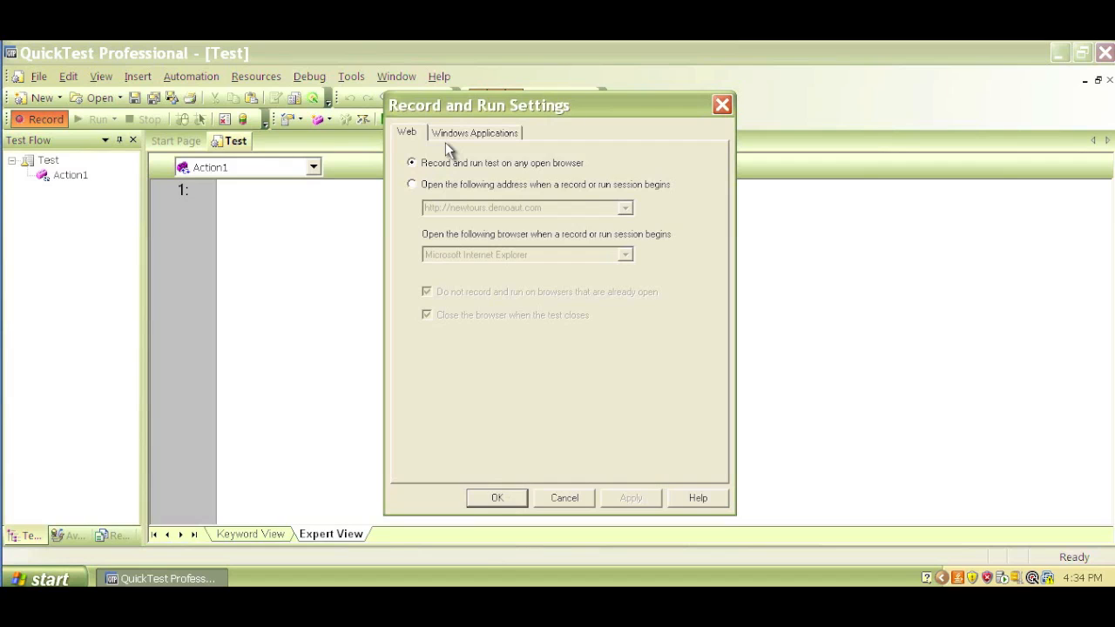
mouse_move(492, 173)
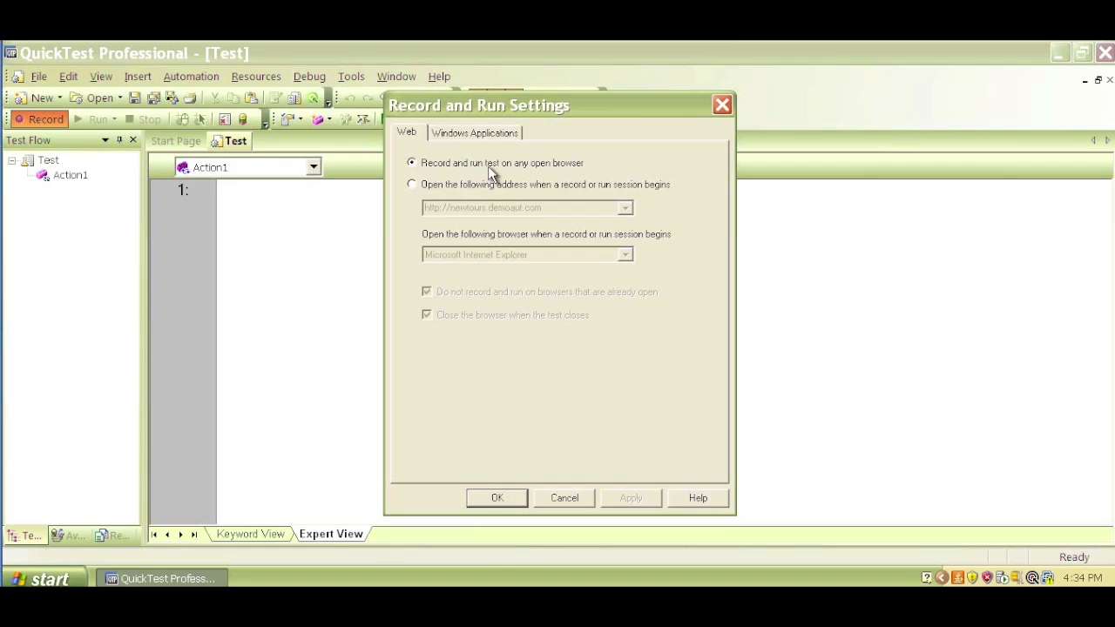
mouse_move(549, 180)
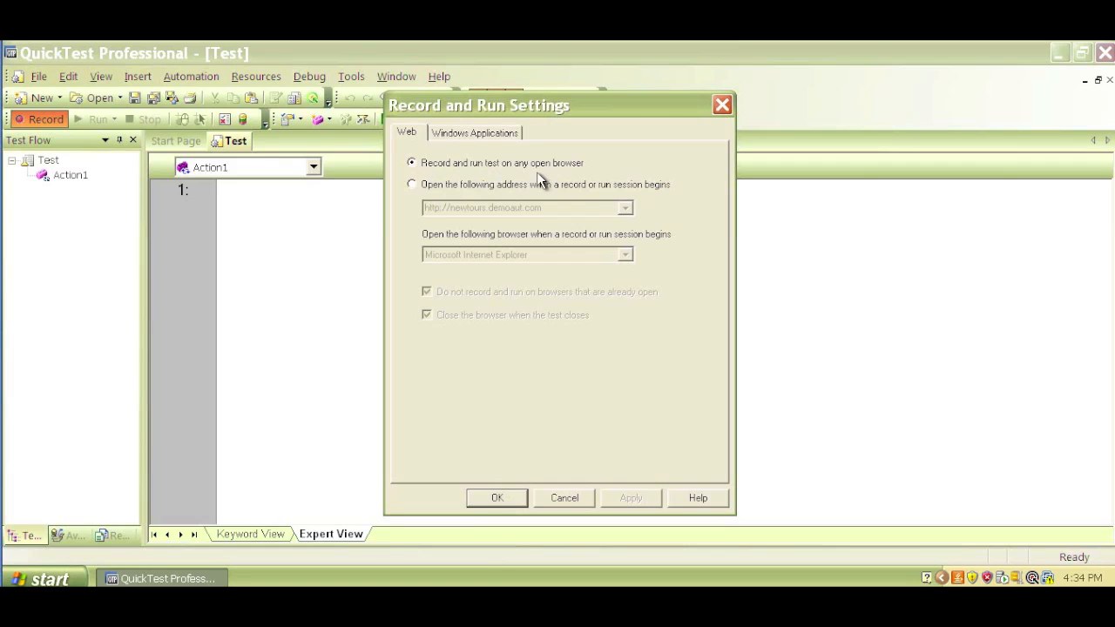
mouse_move(427, 174)
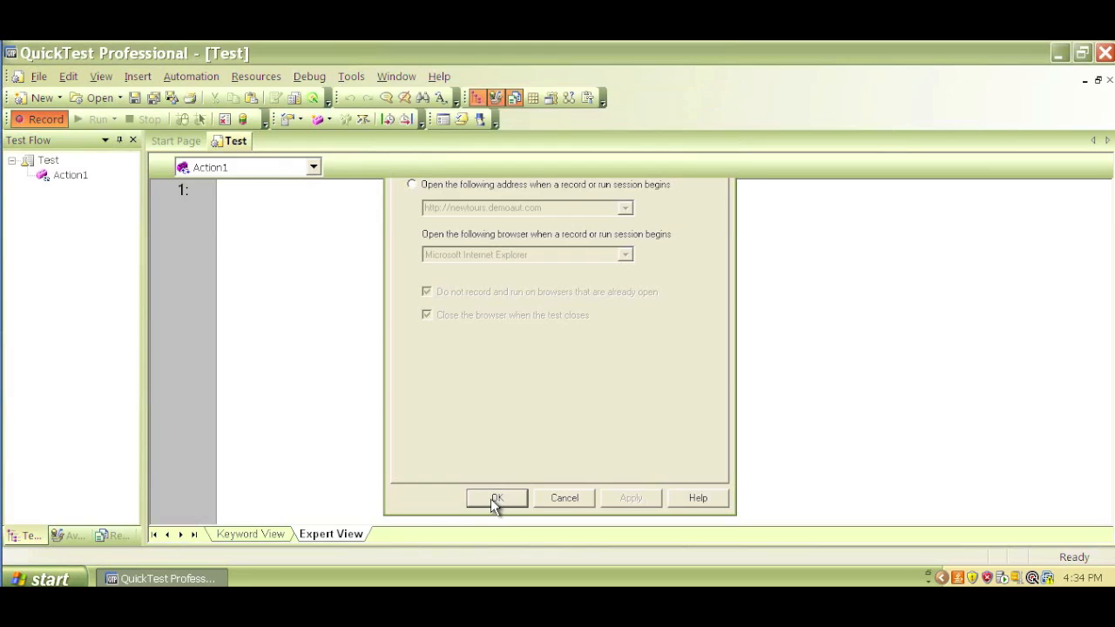
Step: Confirm the record settings so recording begins with Action1 still empty
left_click(497, 499)
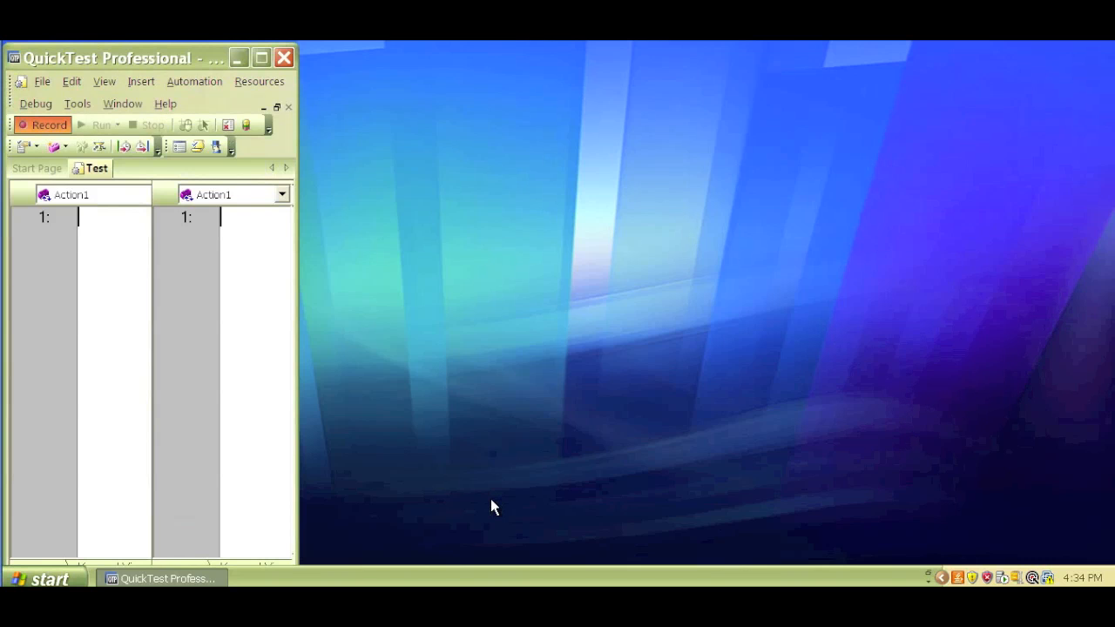
left_click(43, 125)
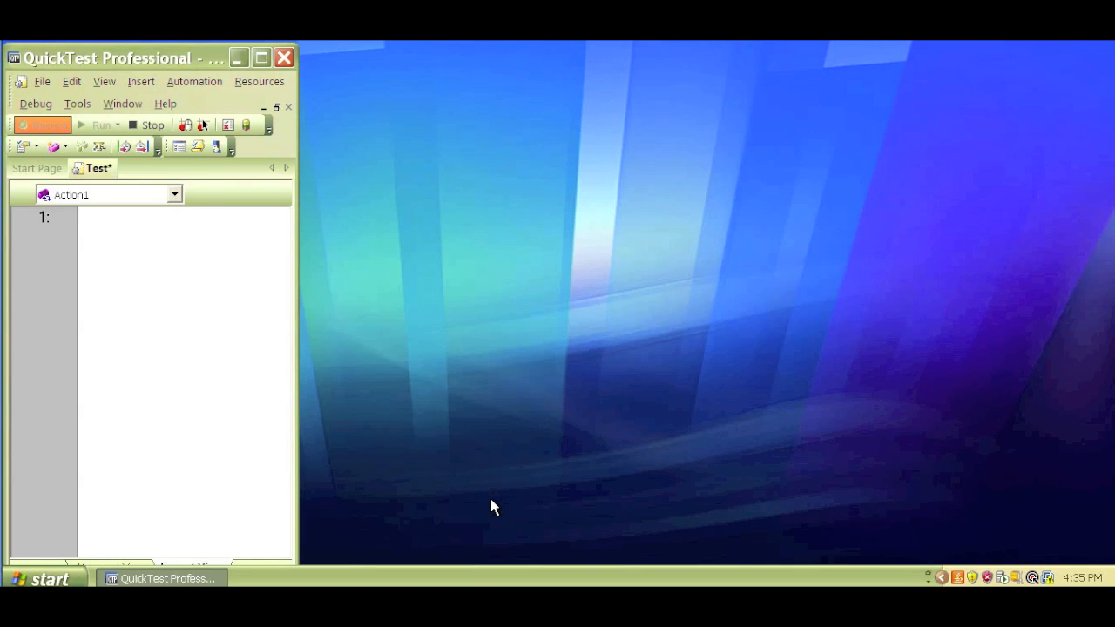
mouse_move(233, 52)
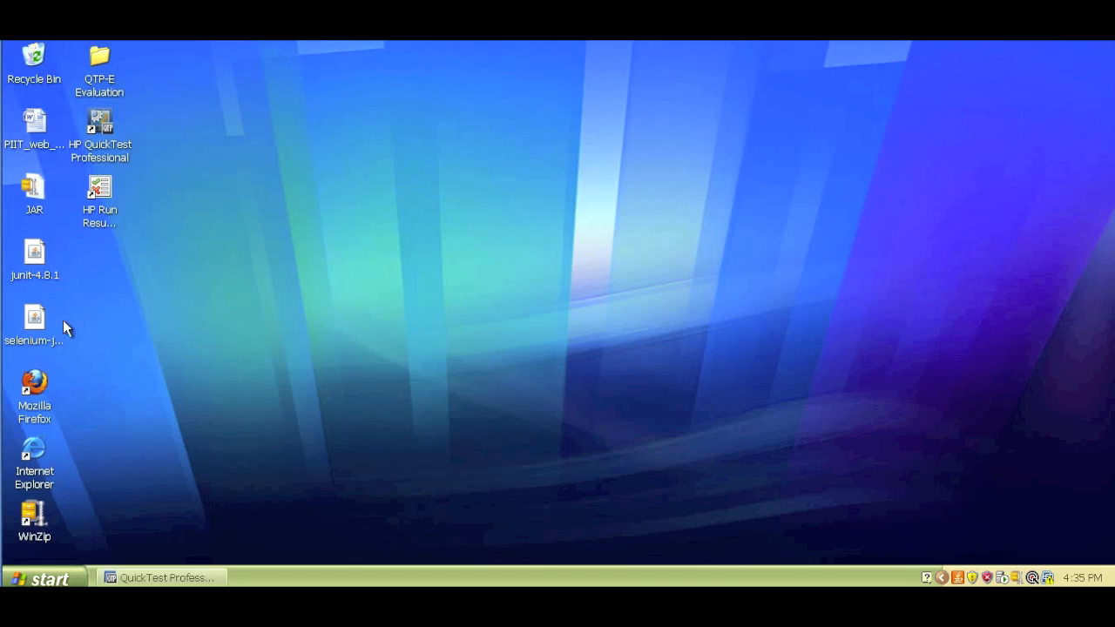
mouse_move(42, 456)
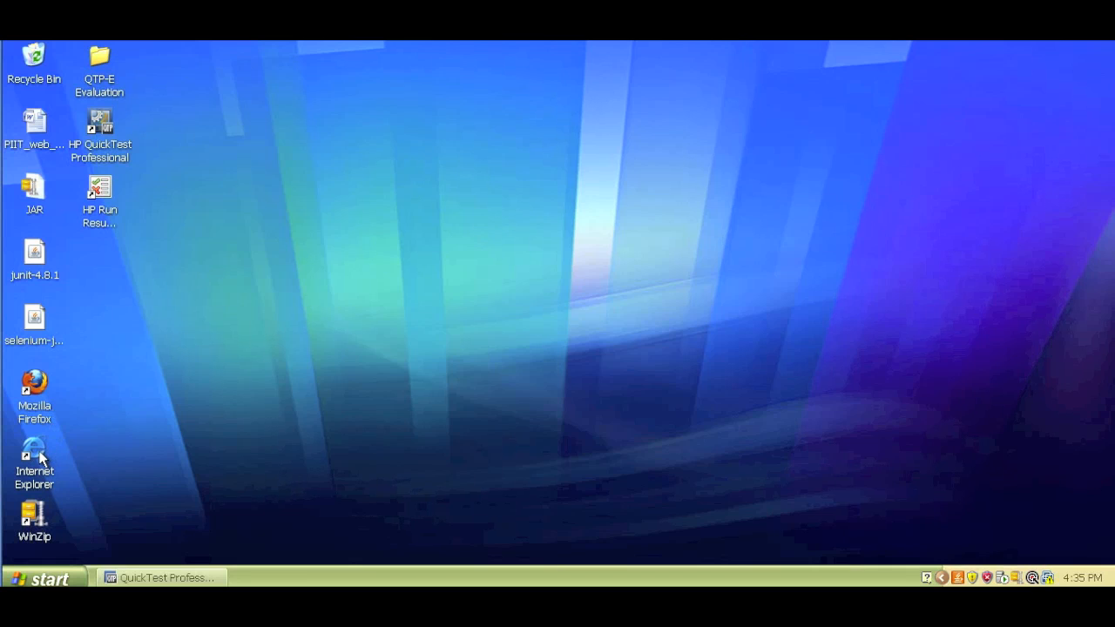
Step: Launch Internet Explorer from its desktop shortcut while recording runs
left_click(35, 455)
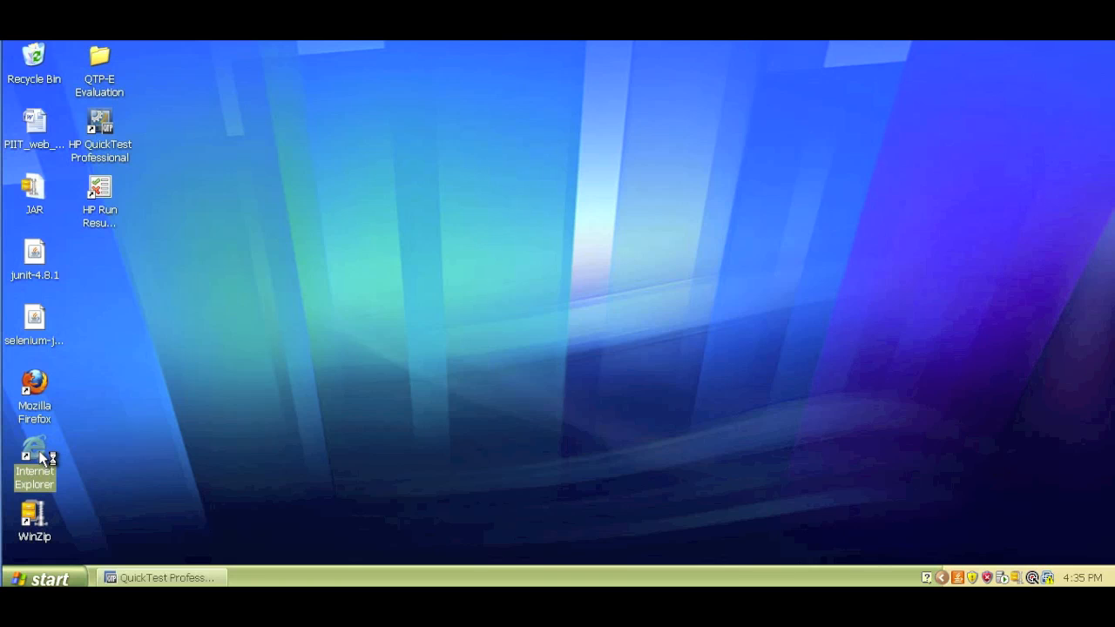
mouse_move(129, 427)
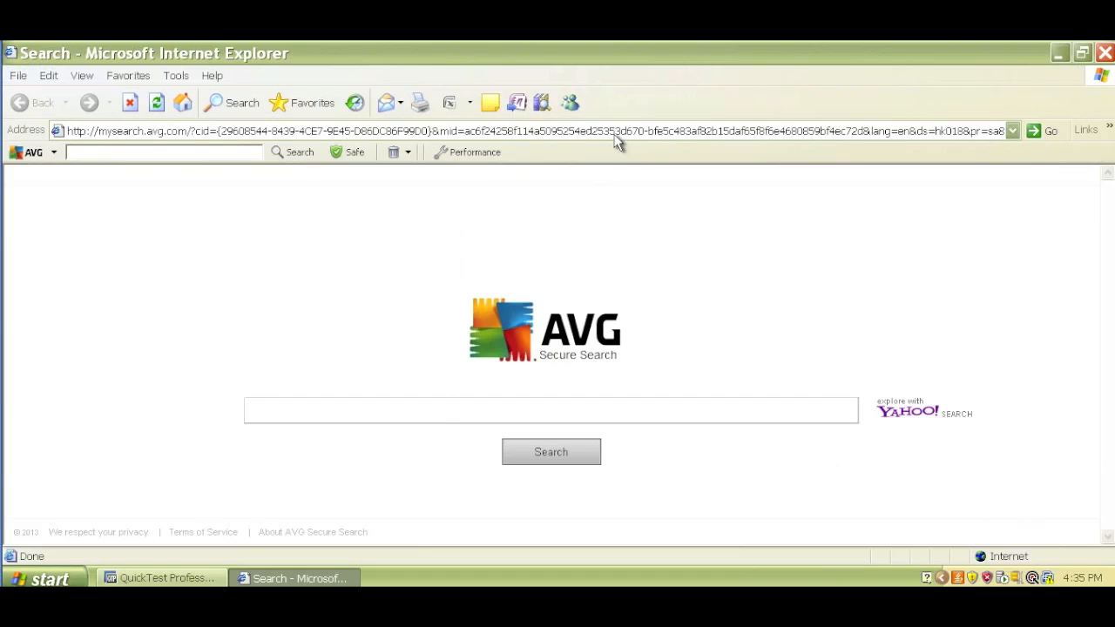
mouse_move(289, 220)
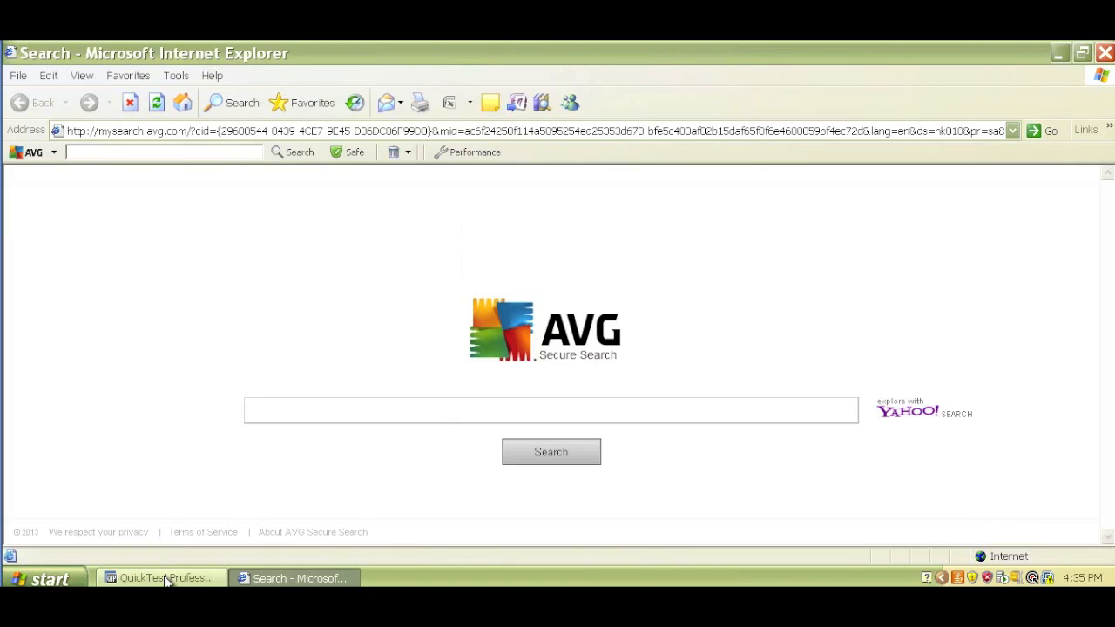
left_click(160, 578)
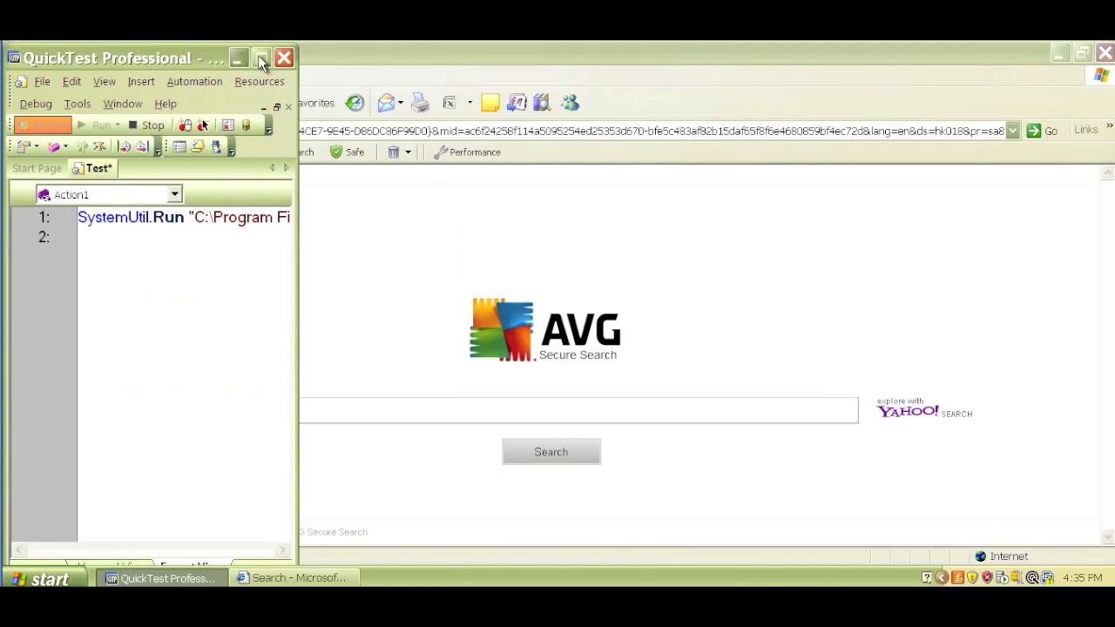
left_click(261, 60)
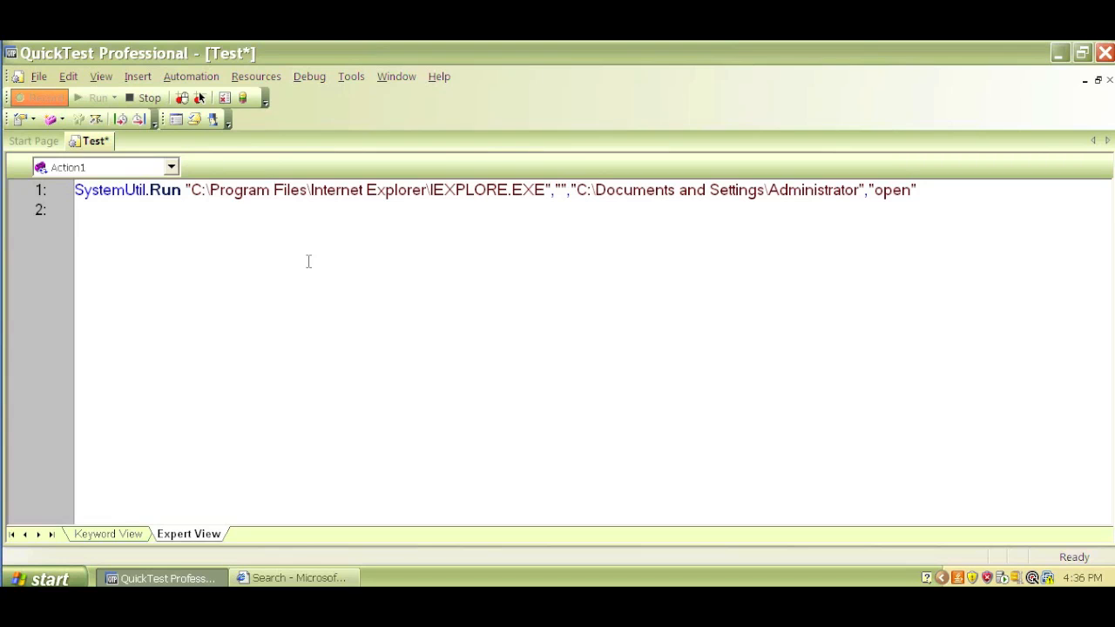
mouse_move(486, 174)
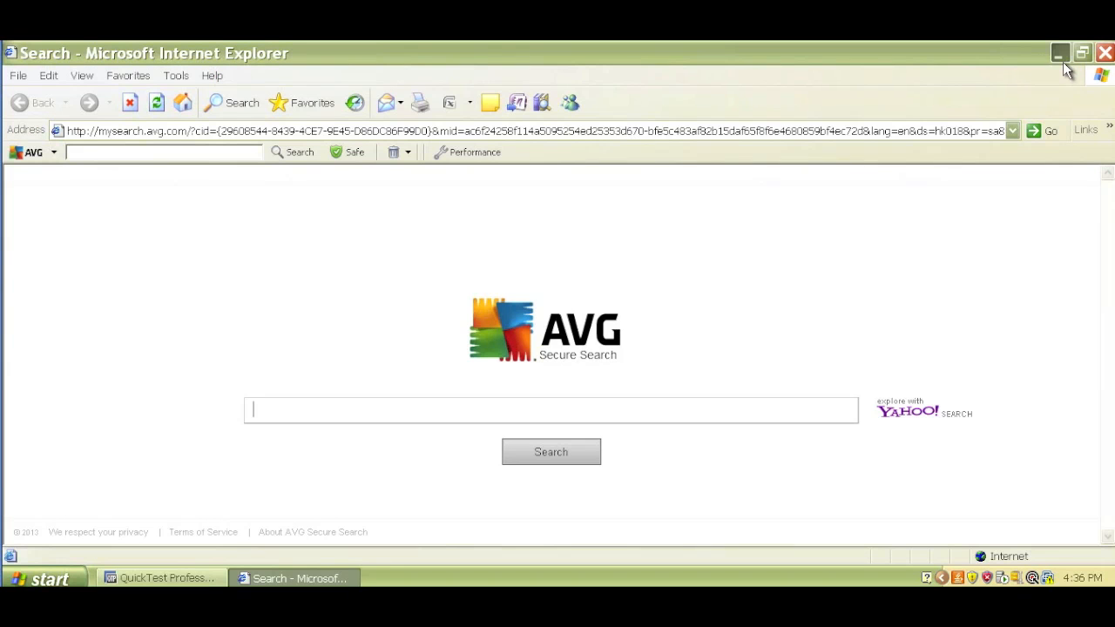
Step: Navigate IE to facebook.com and accept the Security Alert so the Facebook welcome page loads
left_click(1059, 52)
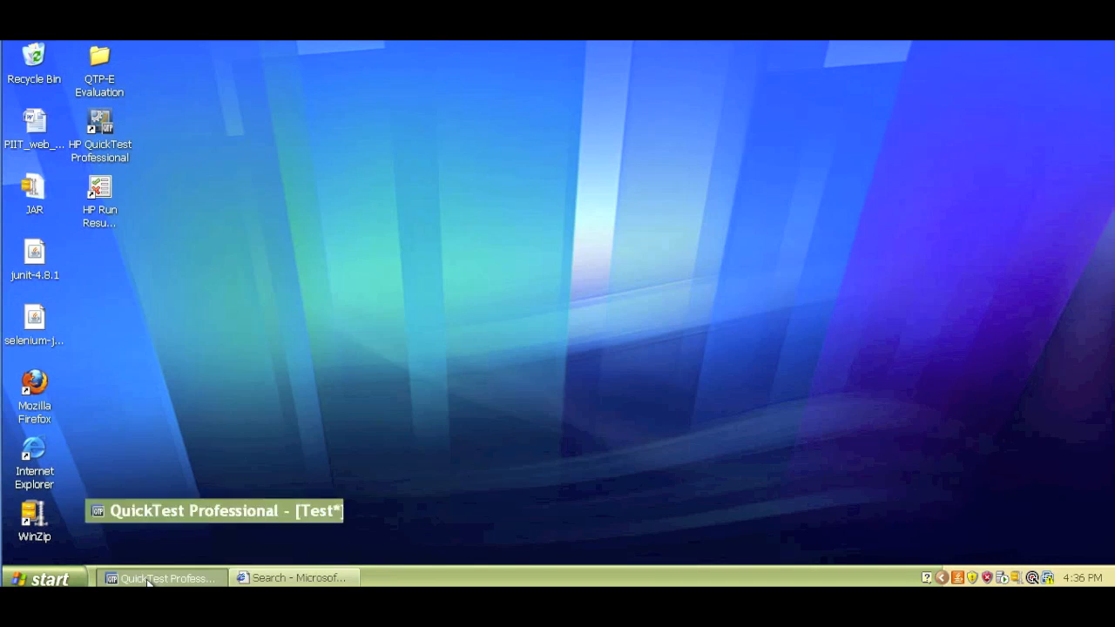
left_click(160, 578)
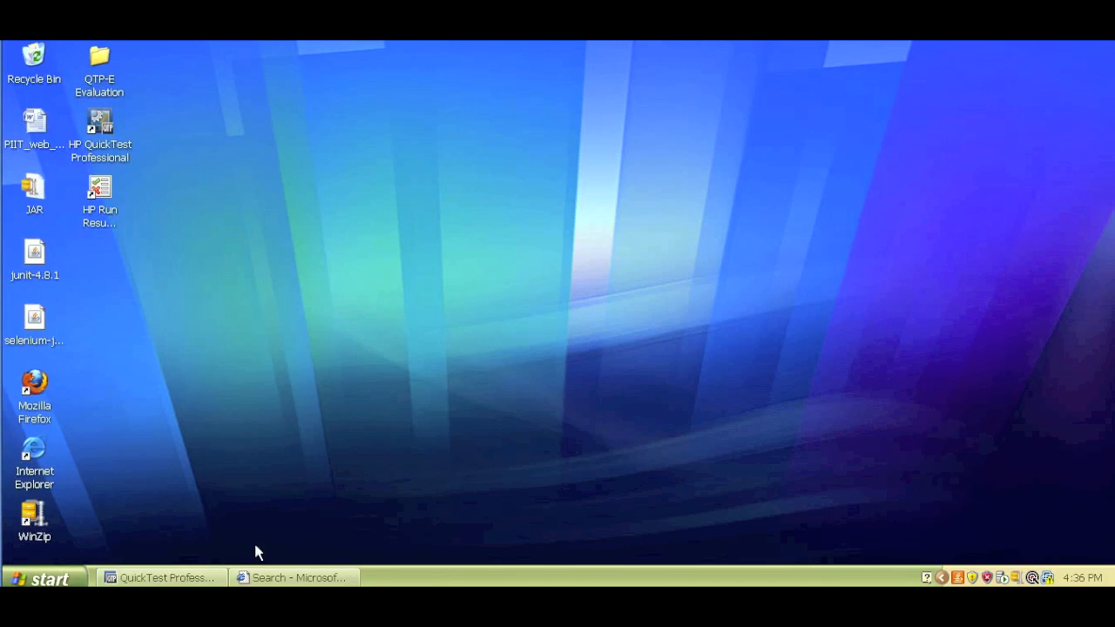
left_click(292, 578)
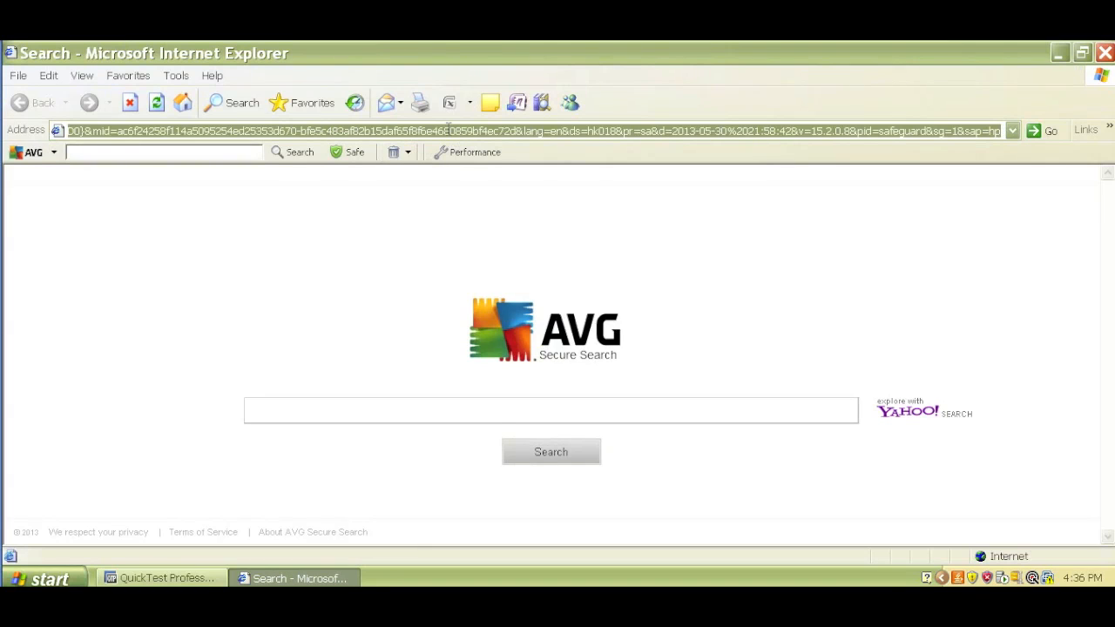
type("facebook.com")
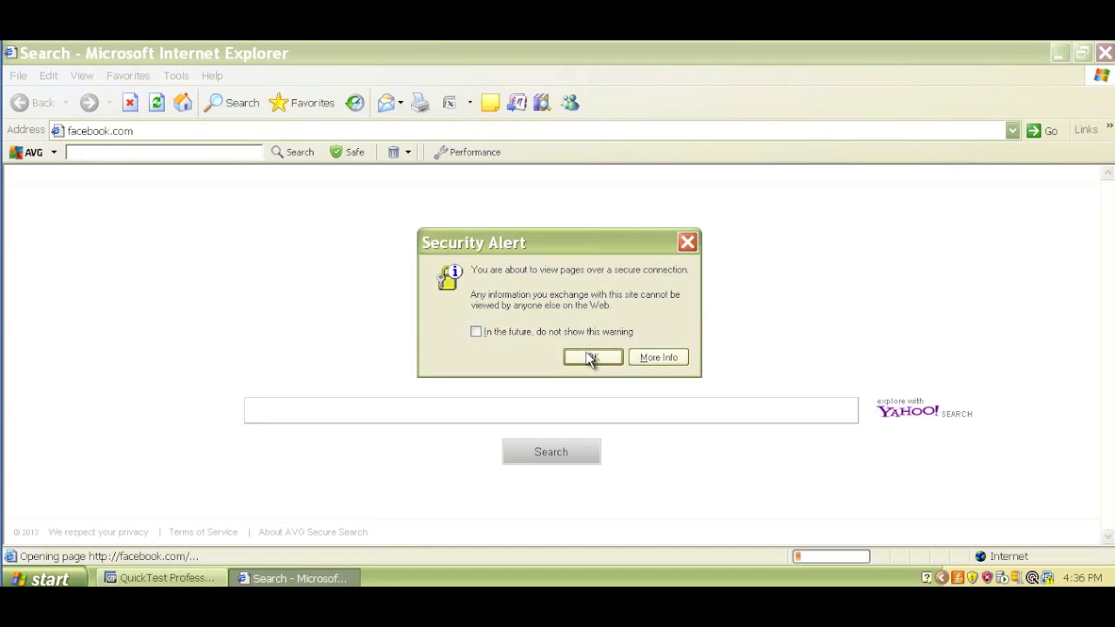
left_click(592, 357)
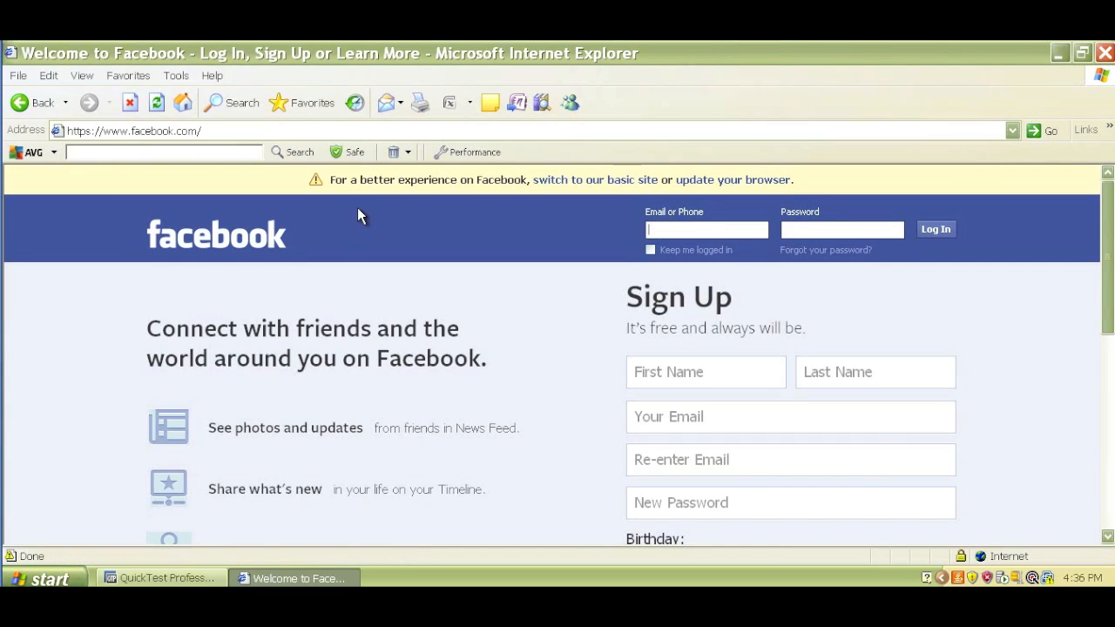
mouse_move(156, 571)
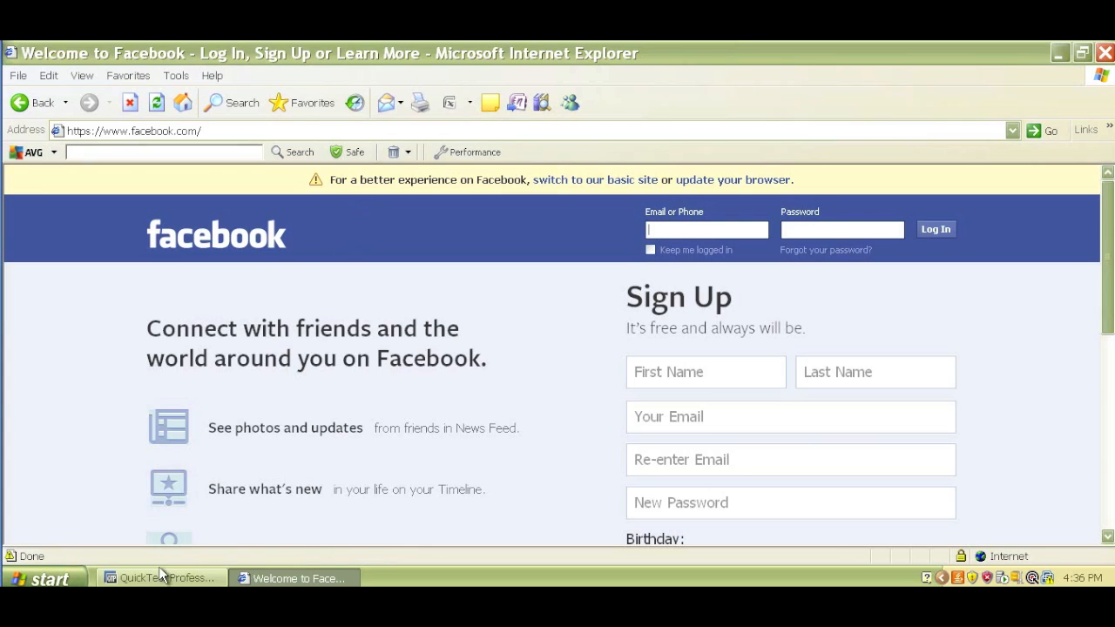
Step: Check the recorded facebook.com and security-alert steps in the script and add blank lines after them
left_click(160, 578)
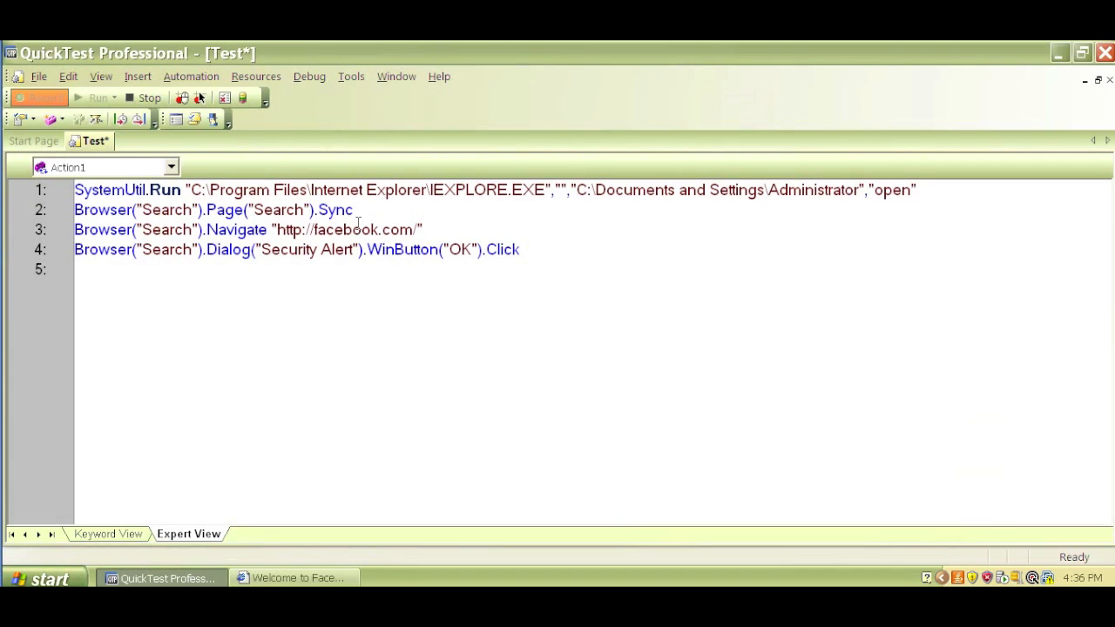
mouse_move(446, 249)
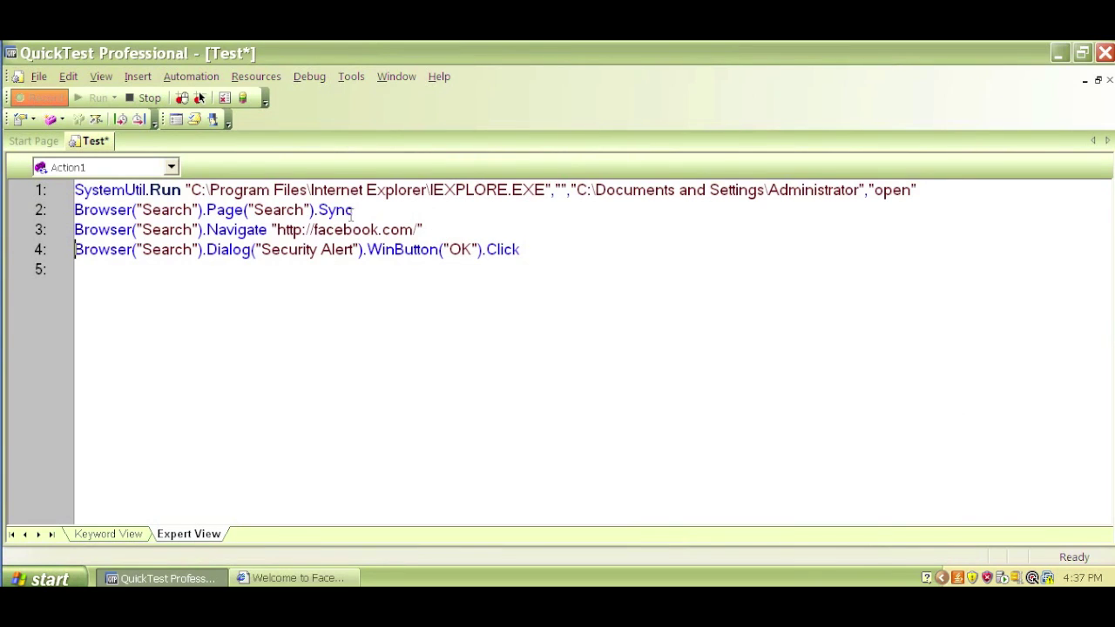
left_click_drag(195, 209, 351, 209)
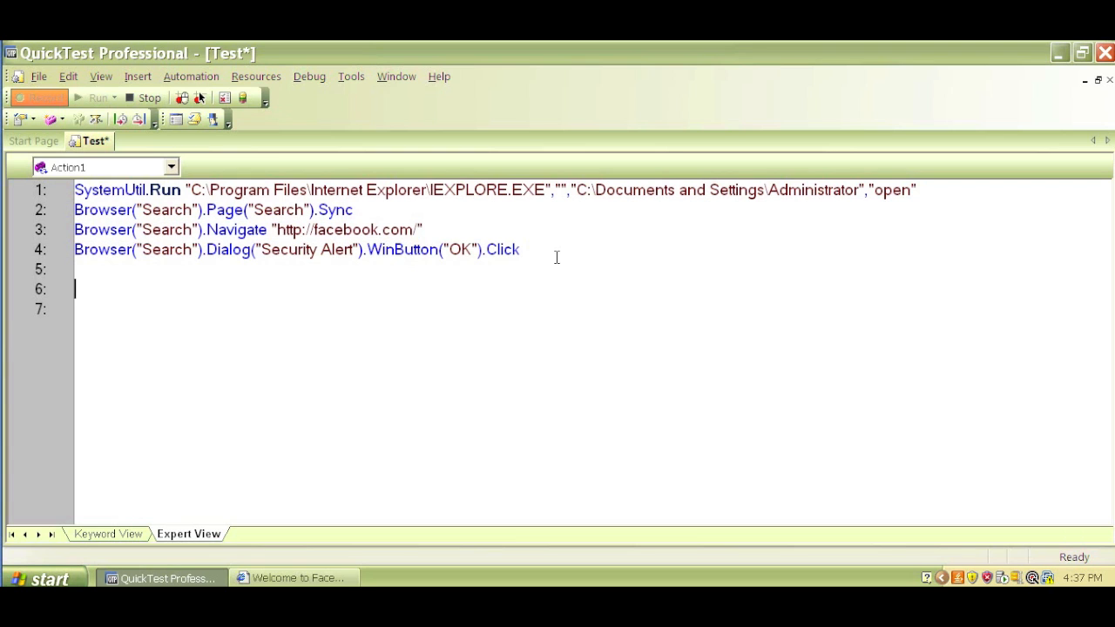
left_click(293, 578)
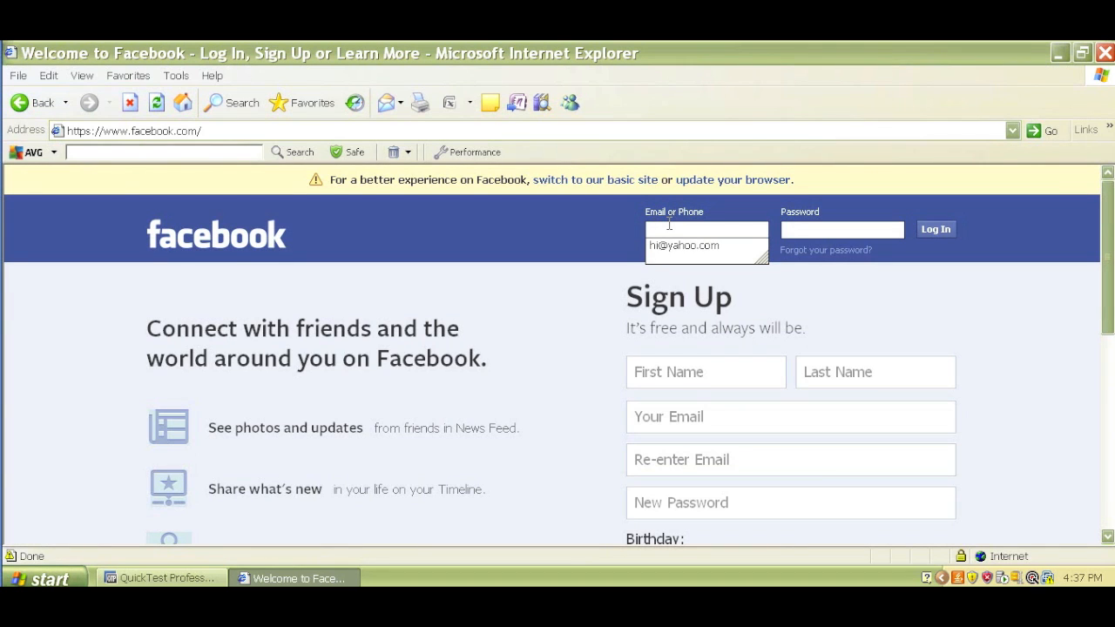
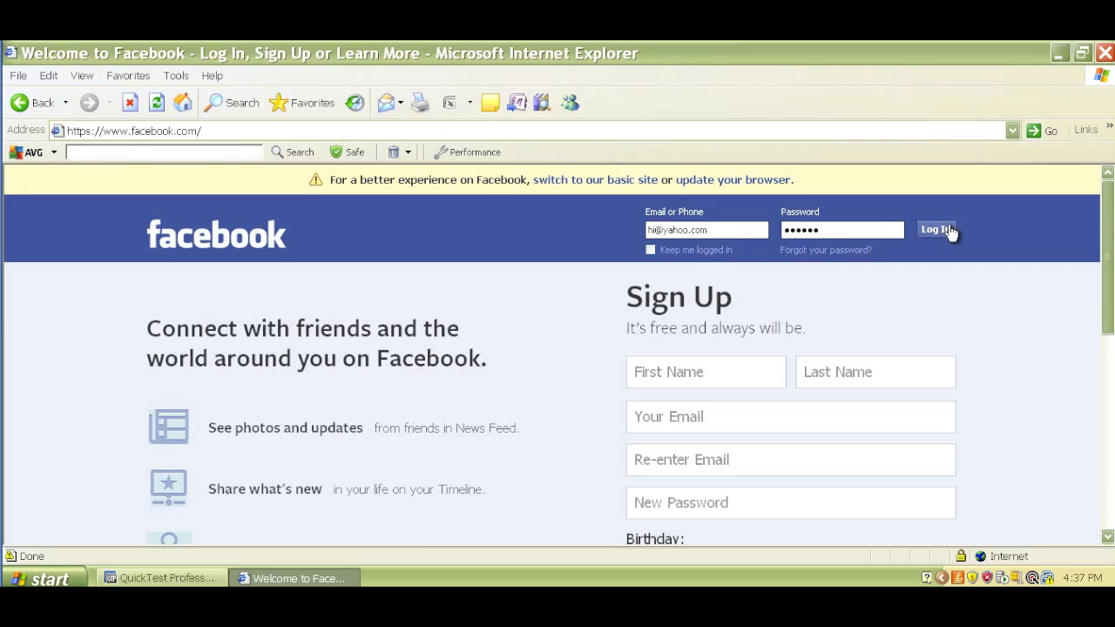
left_click(937, 230)
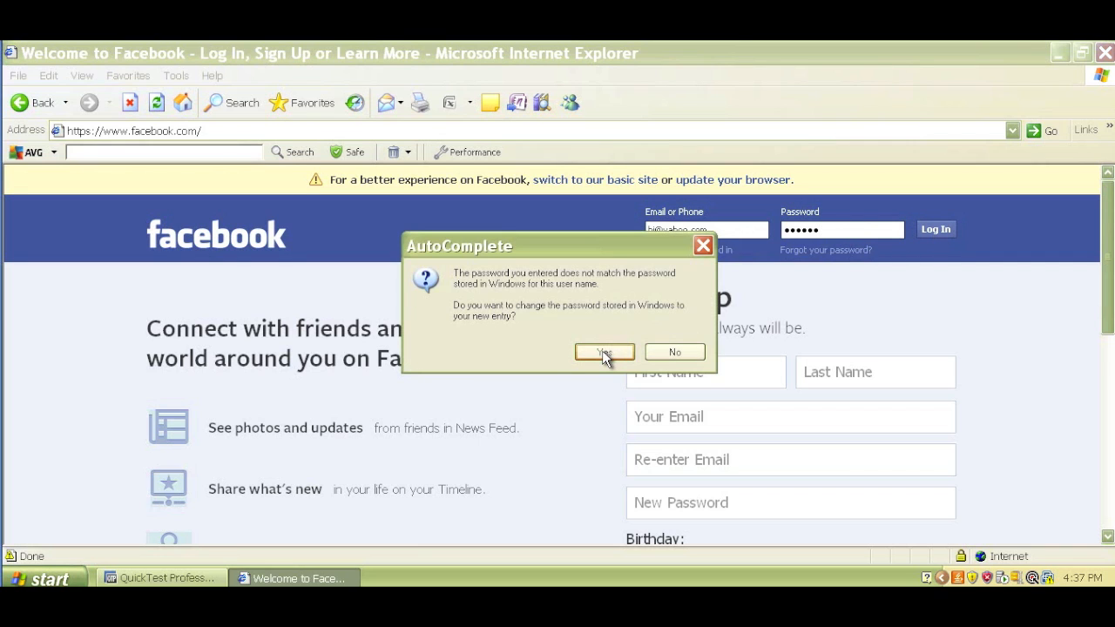
left_click(603, 352)
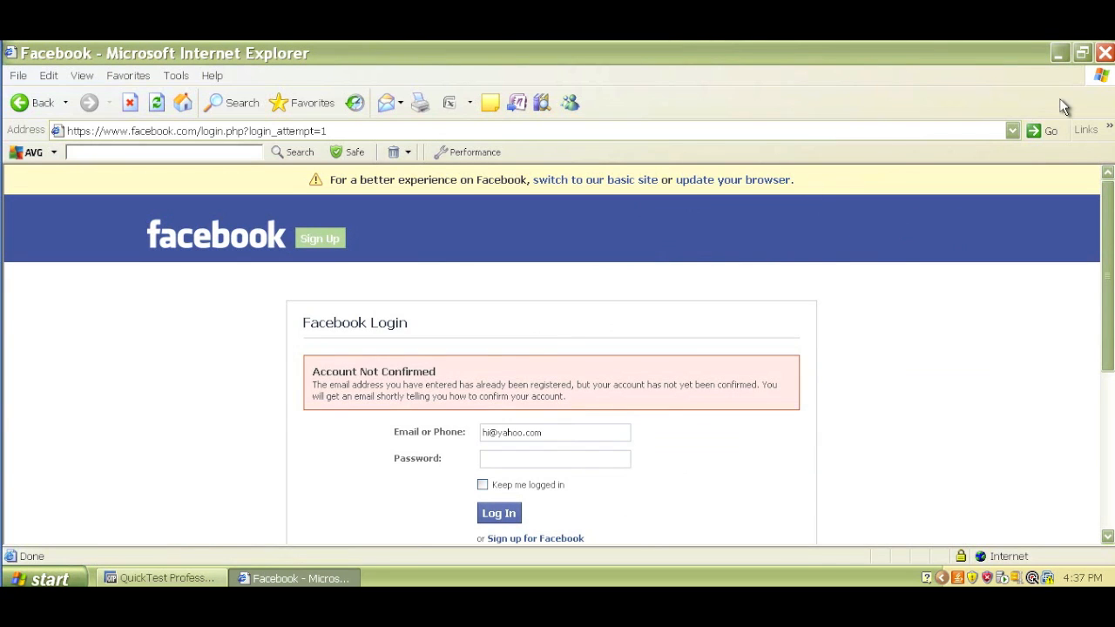
mouse_move(1105, 53)
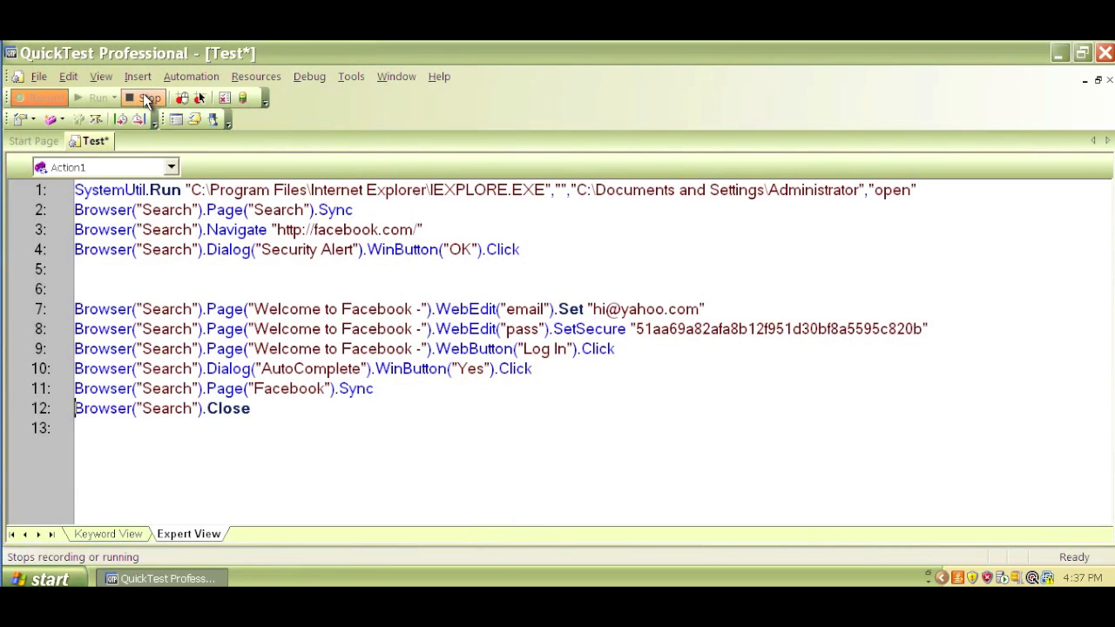
mouse_move(149, 97)
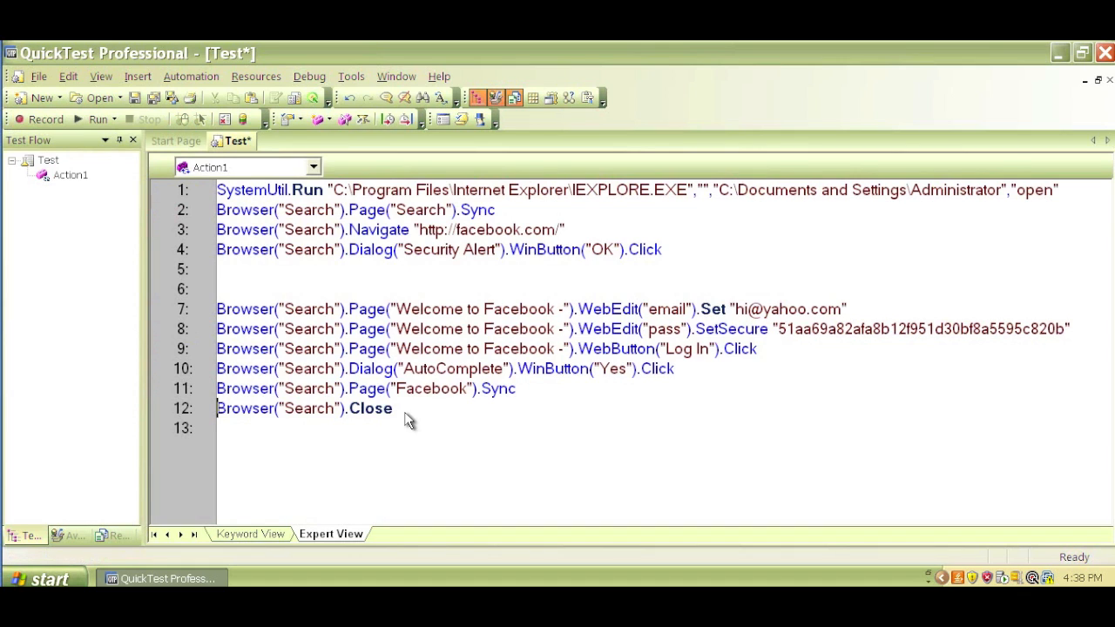
mouse_move(172, 432)
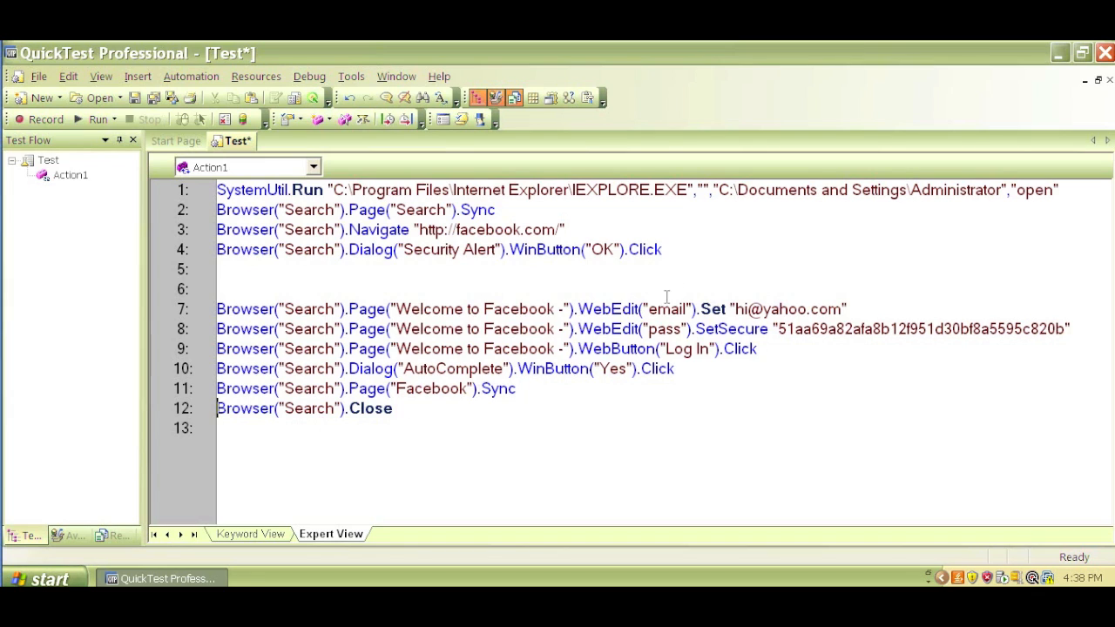
Step: Stop recording so the script ends with a browser Close step after the login lines
left_click(519, 389)
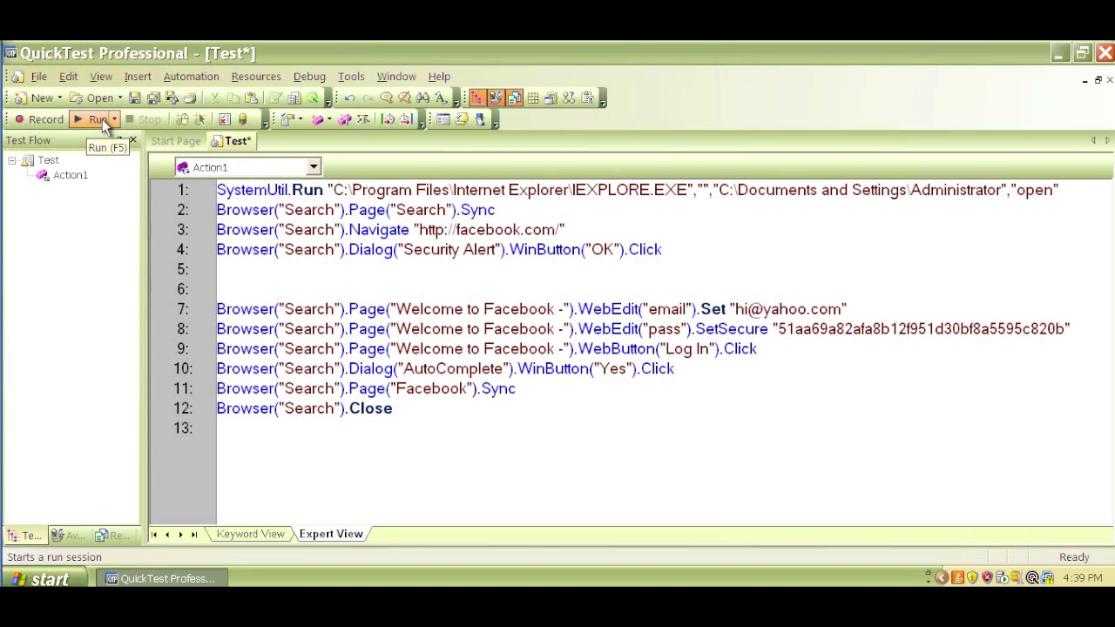
Step: Run the test (F5) with results written to a new run results folder
left_click(95, 120)
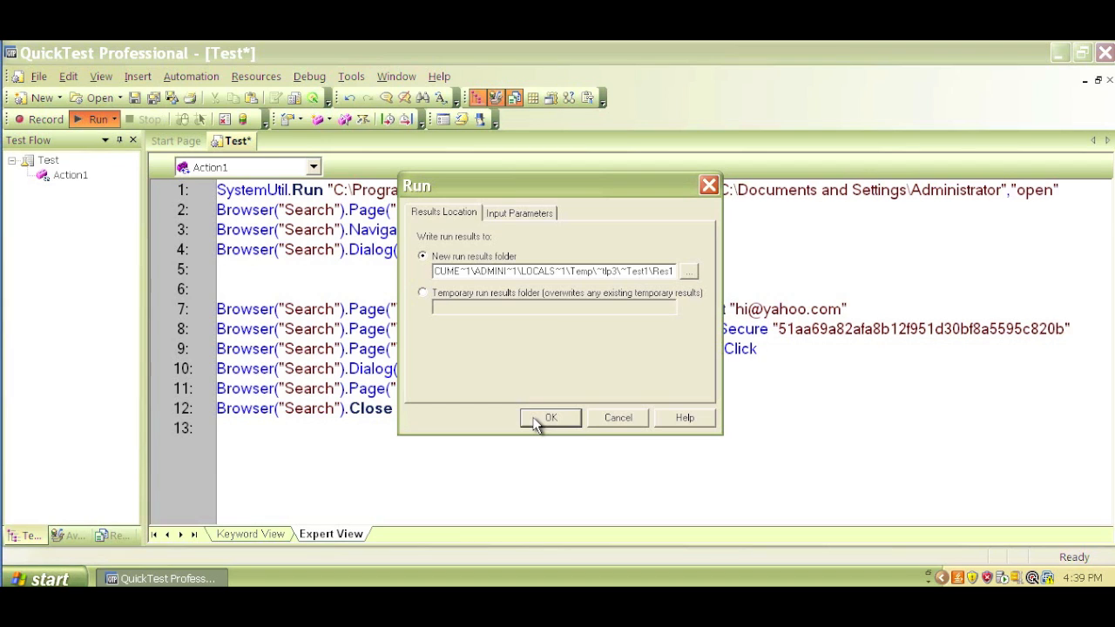
mouse_move(547, 418)
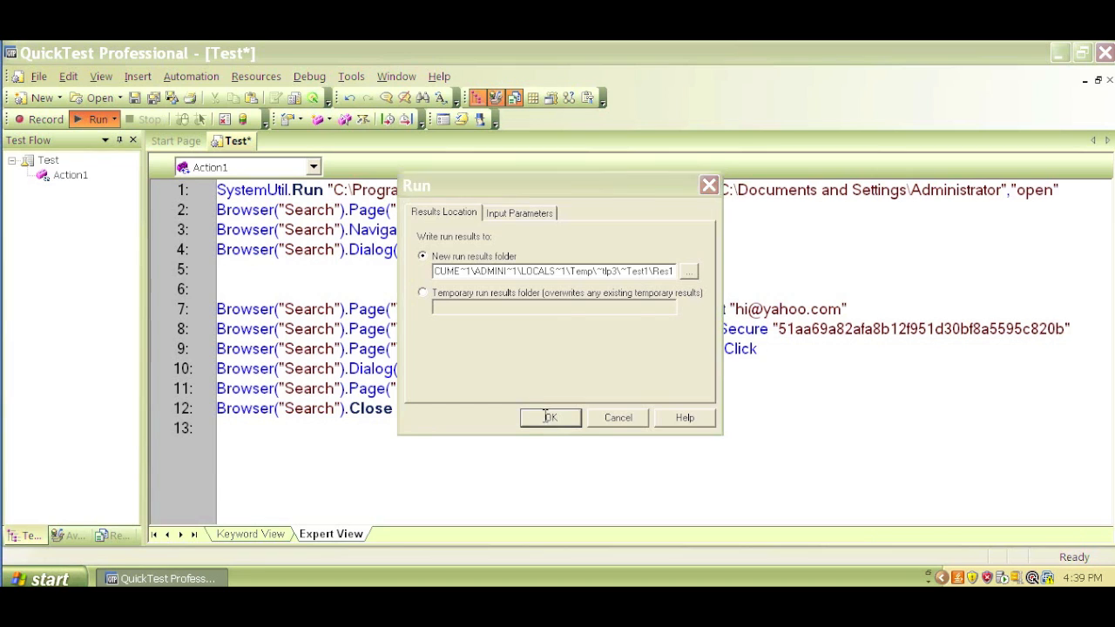
left_click(550, 418)
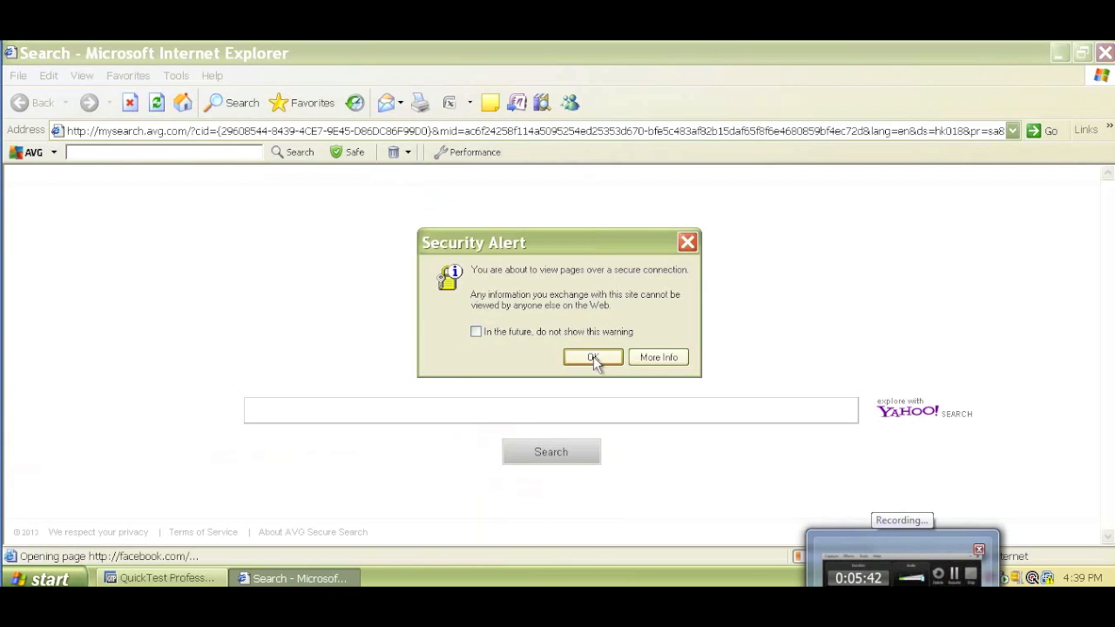
Step: Accept the Security Alert during replay, watch the Facebook login, then return to QTP and stop the run
left_click(593, 356)
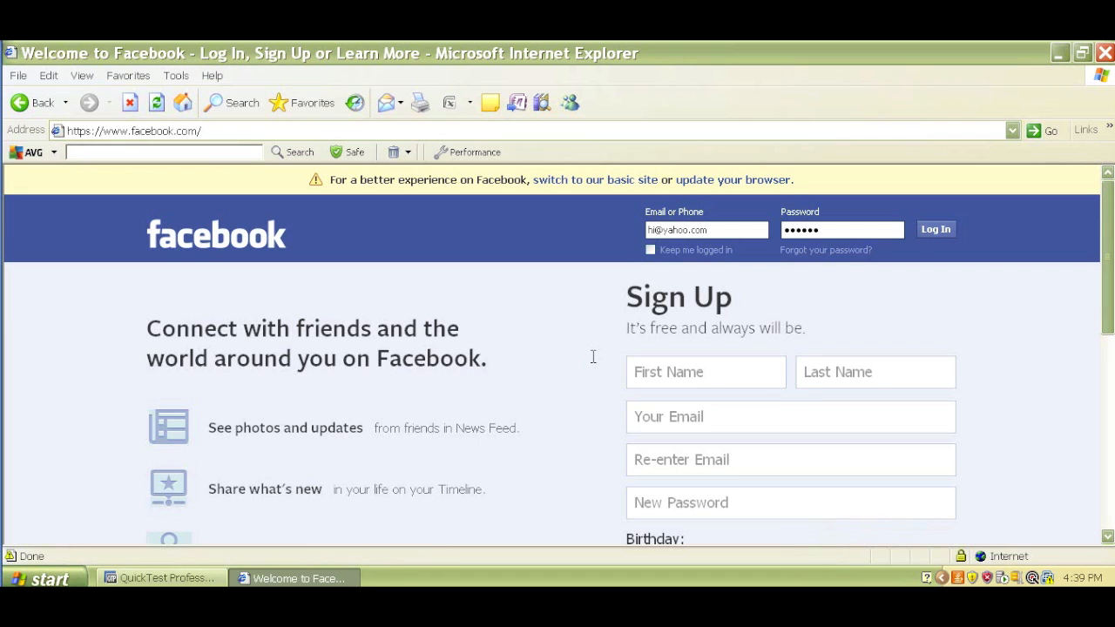
left_click(944, 230)
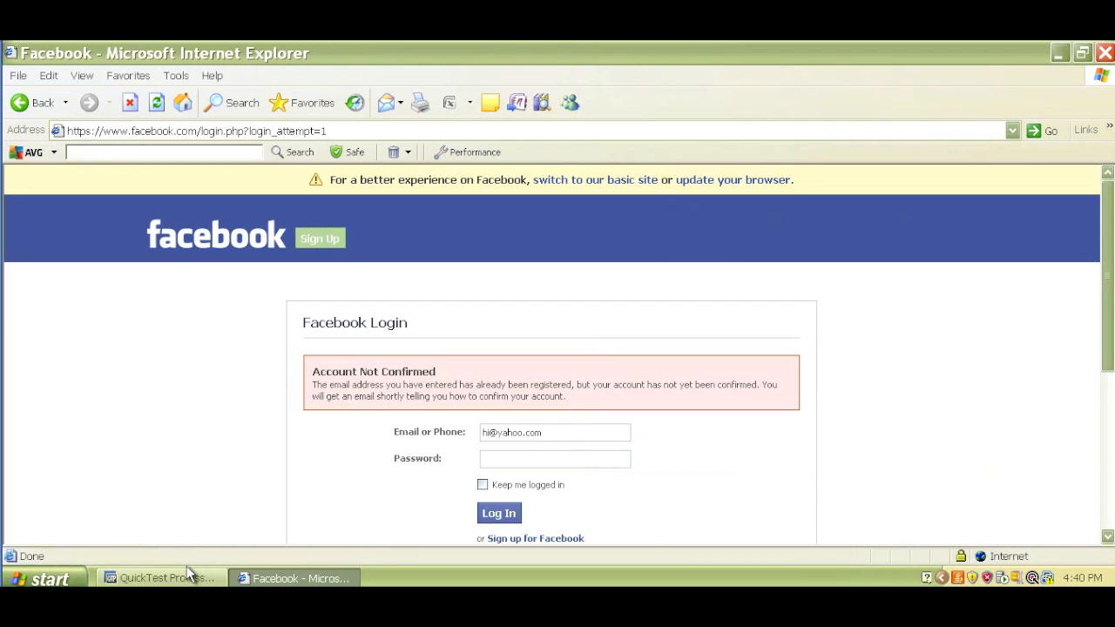
left_click(160, 579)
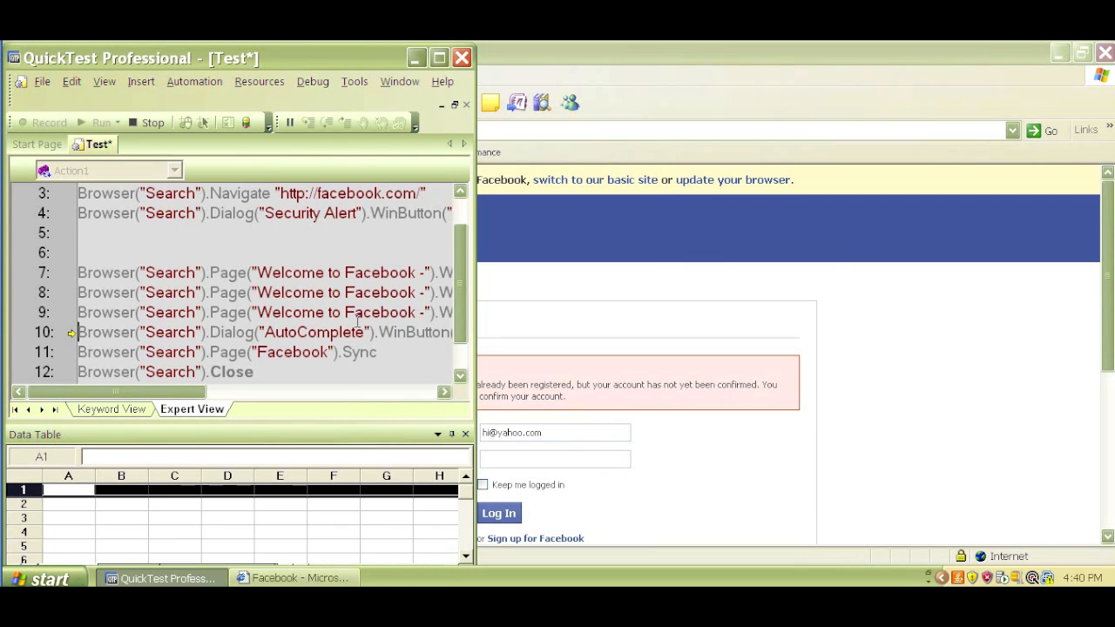
left_click(148, 122)
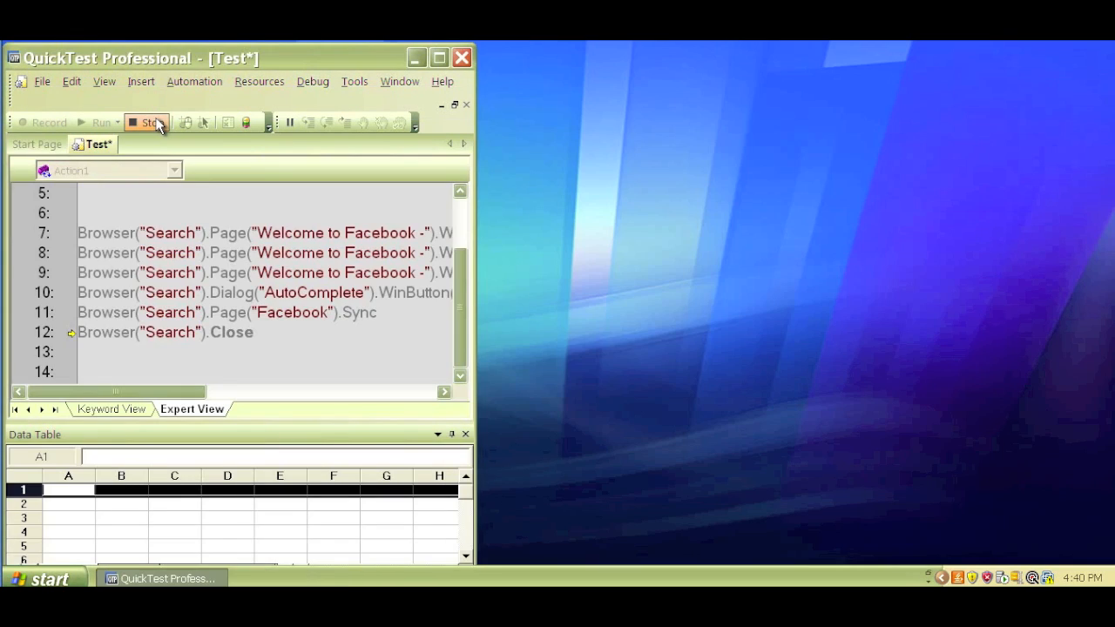